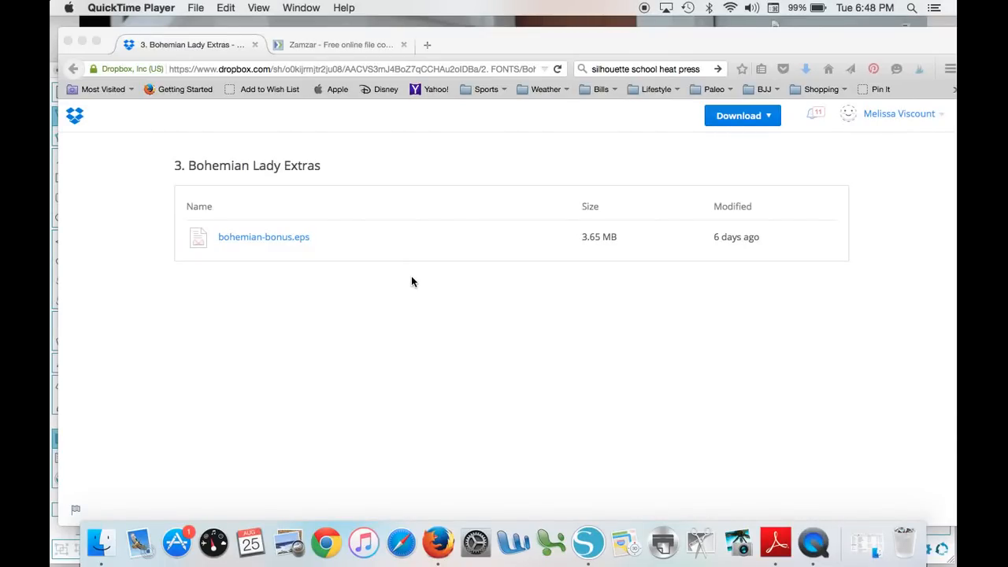
mouse_move(299, 246)
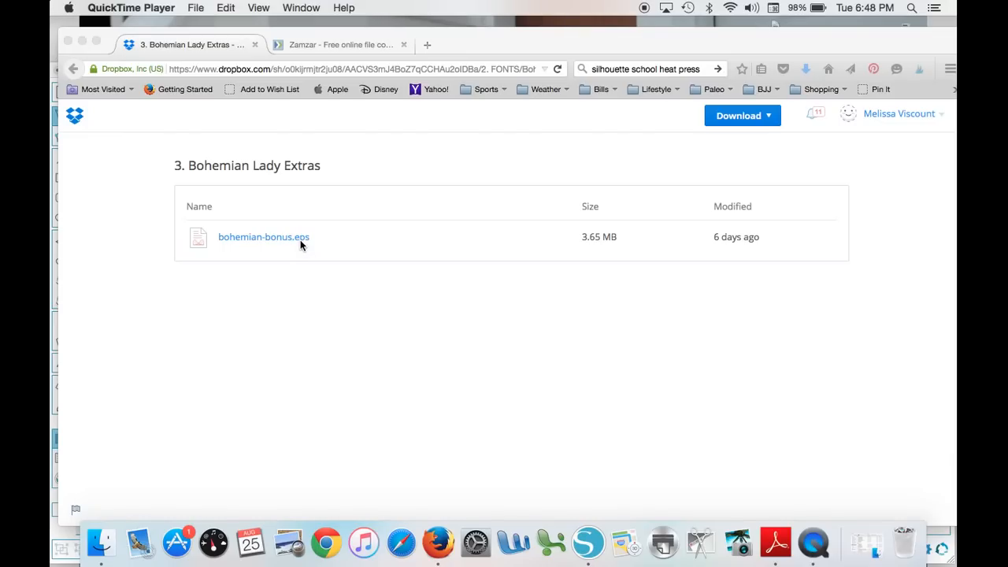
mouse_move(293, 260)
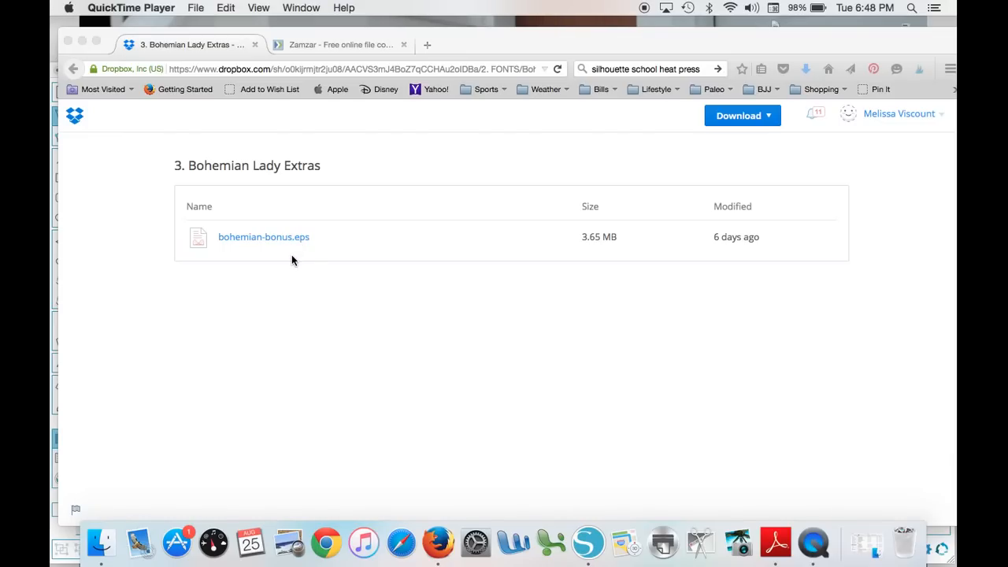
mouse_move(435, 88)
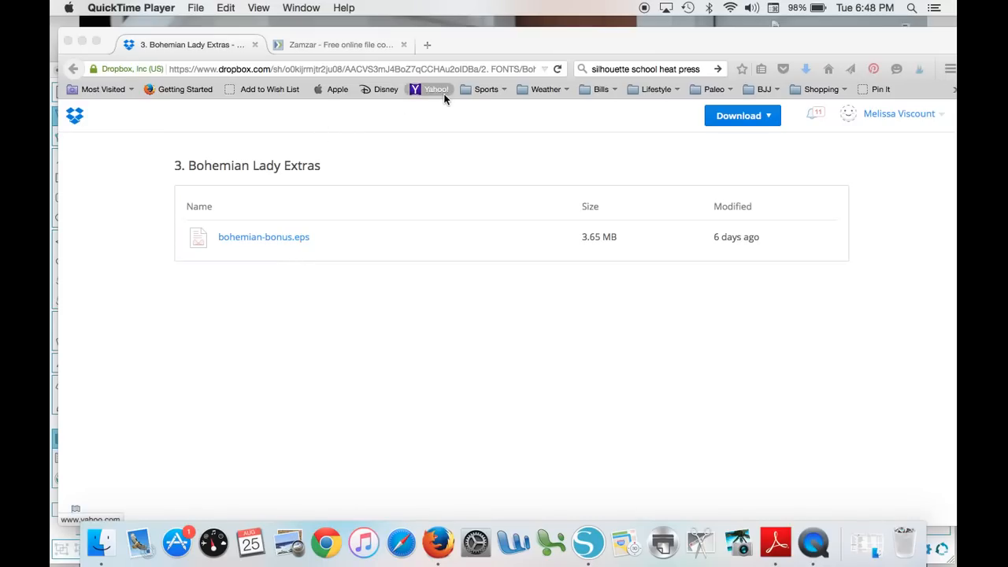
mouse_move(476, 187)
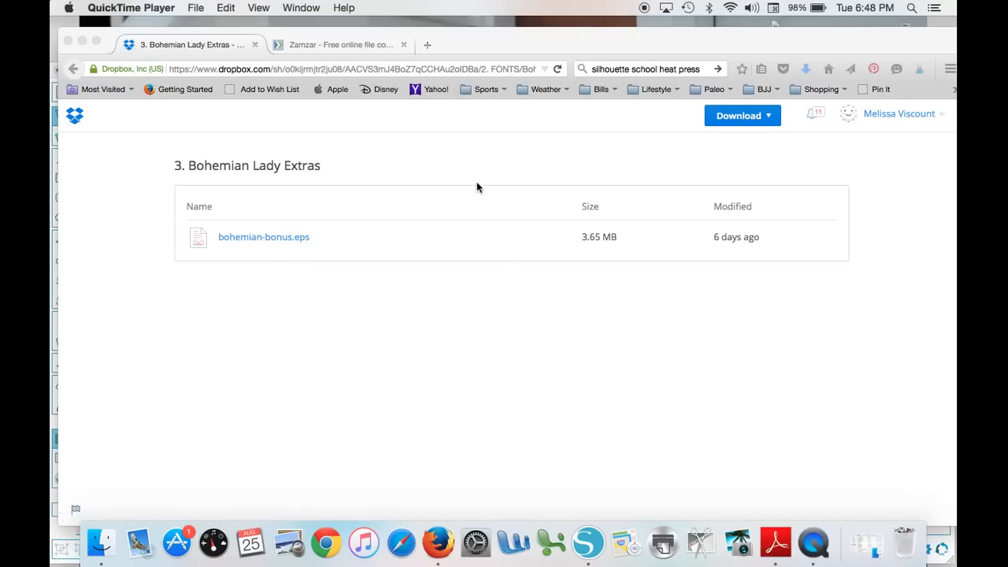
mouse_move(381, 217)
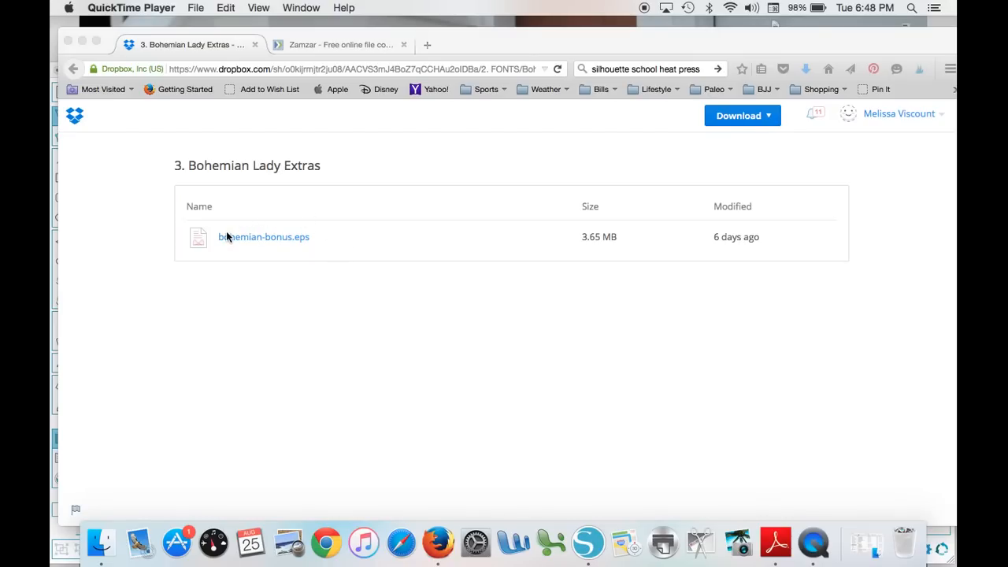
mouse_move(279, 246)
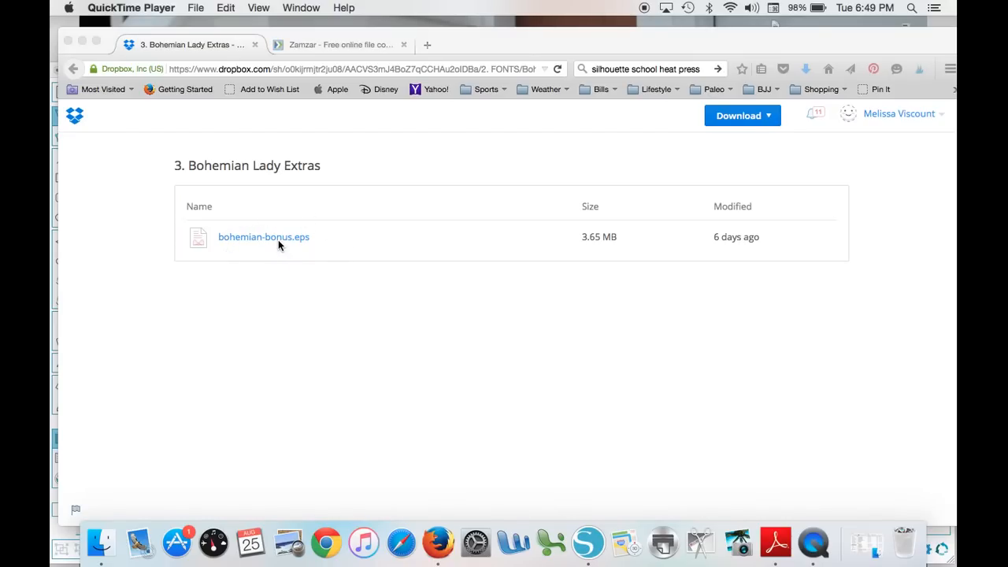
mouse_move(354, 261)
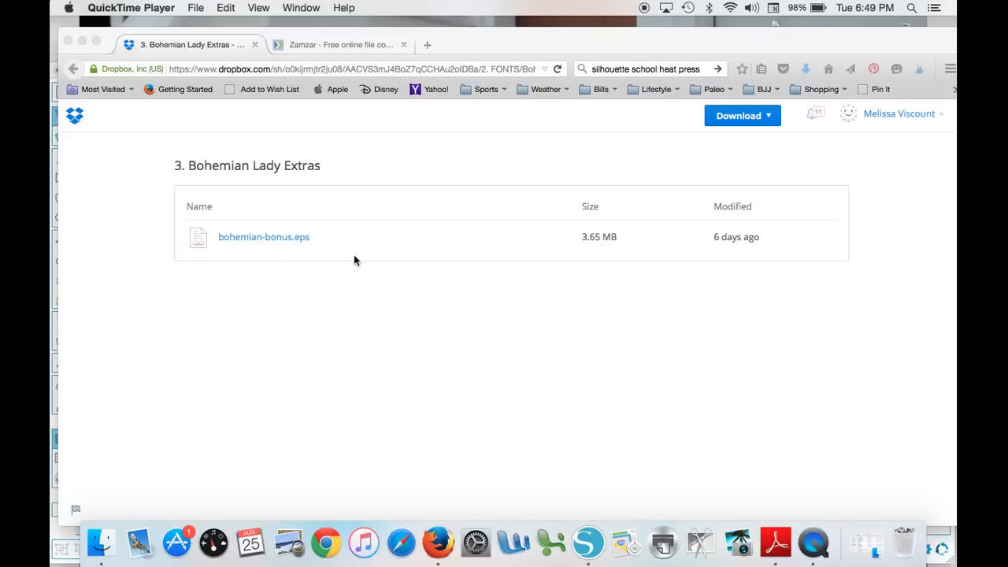
mouse_move(291, 238)
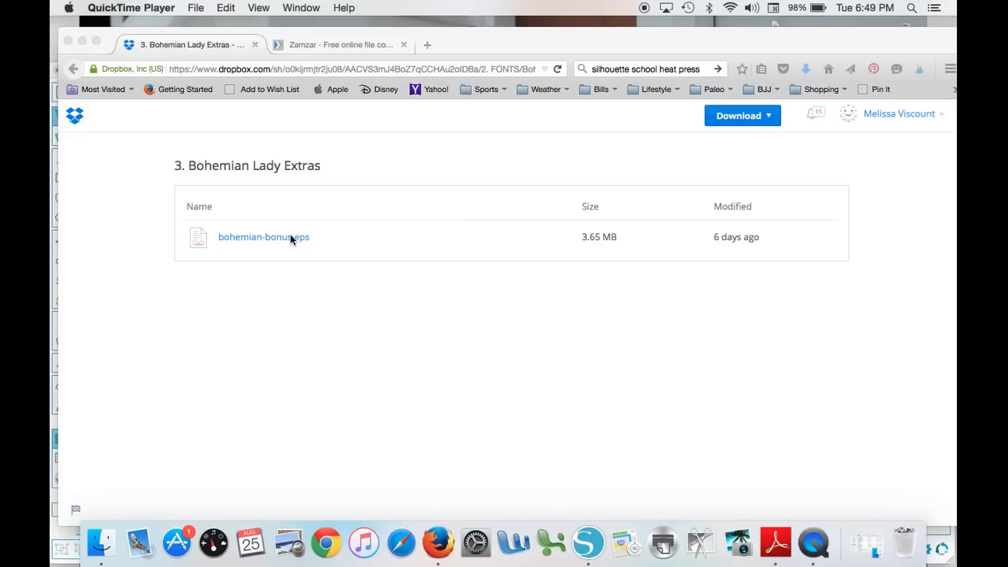
mouse_move(585, 43)
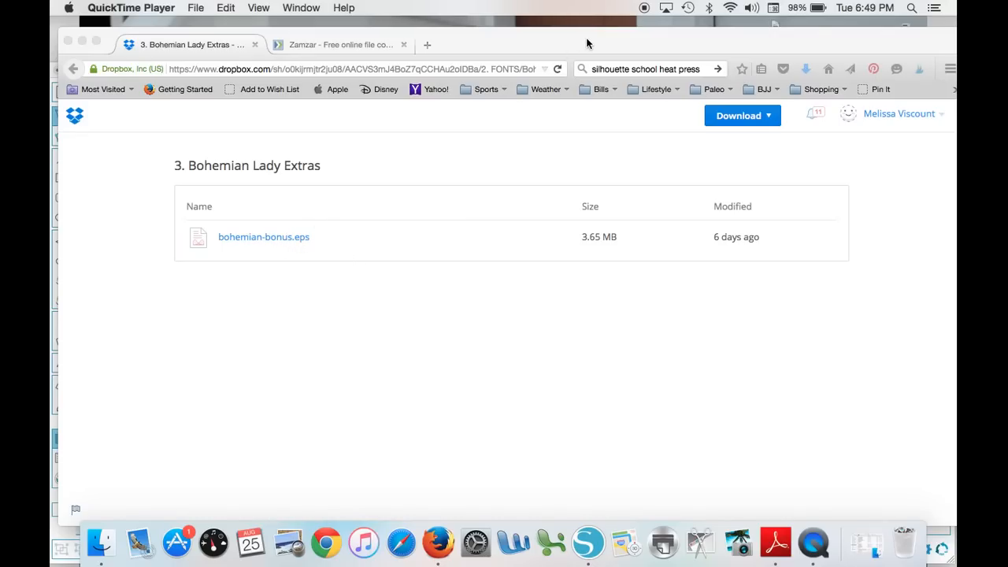
Switch from the browser to the desktop to reveal the downloaded bohemian-bonus.eps file
left_click(621, 41)
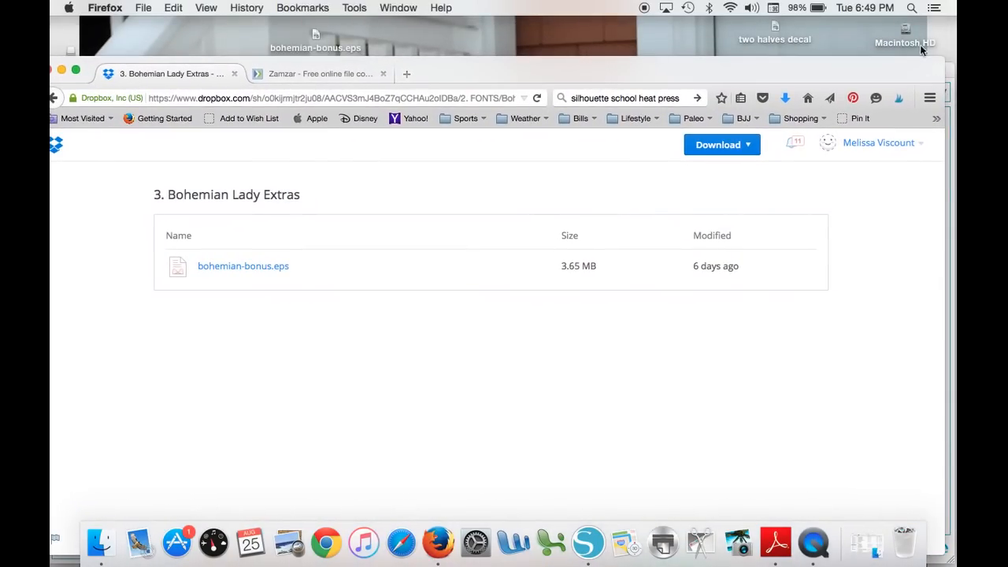
mouse_move(910, 34)
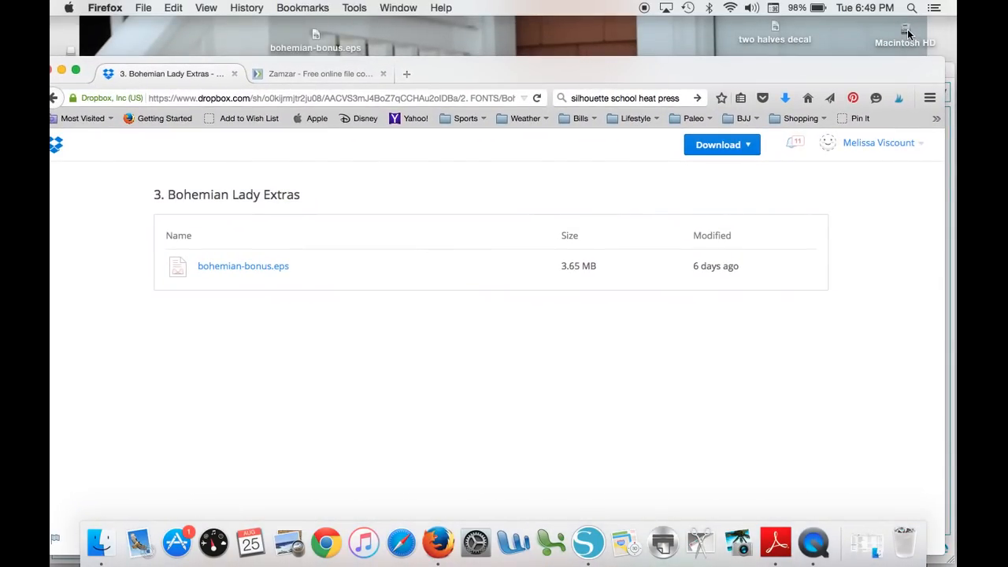
left_click(903, 43)
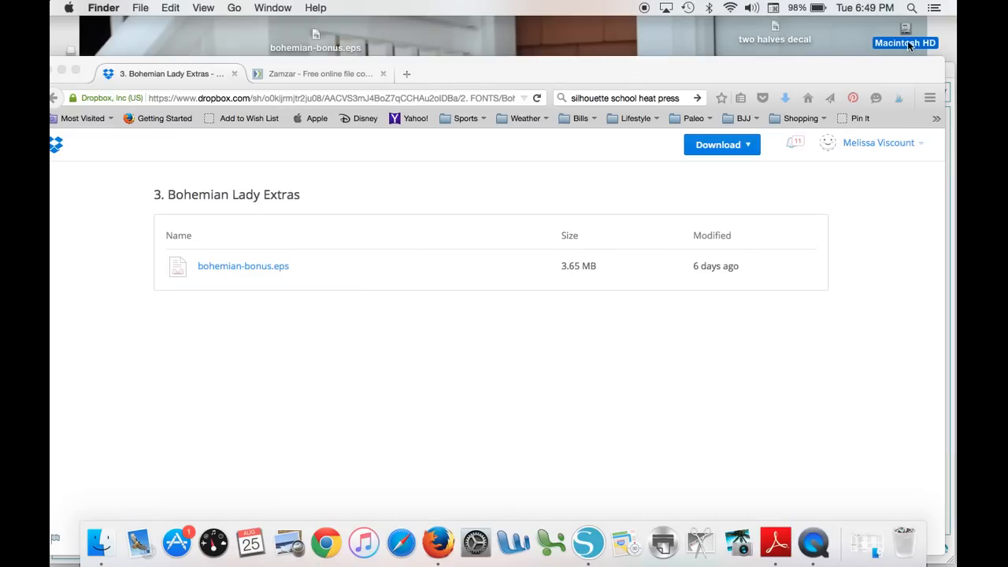
mouse_move(483, 79)
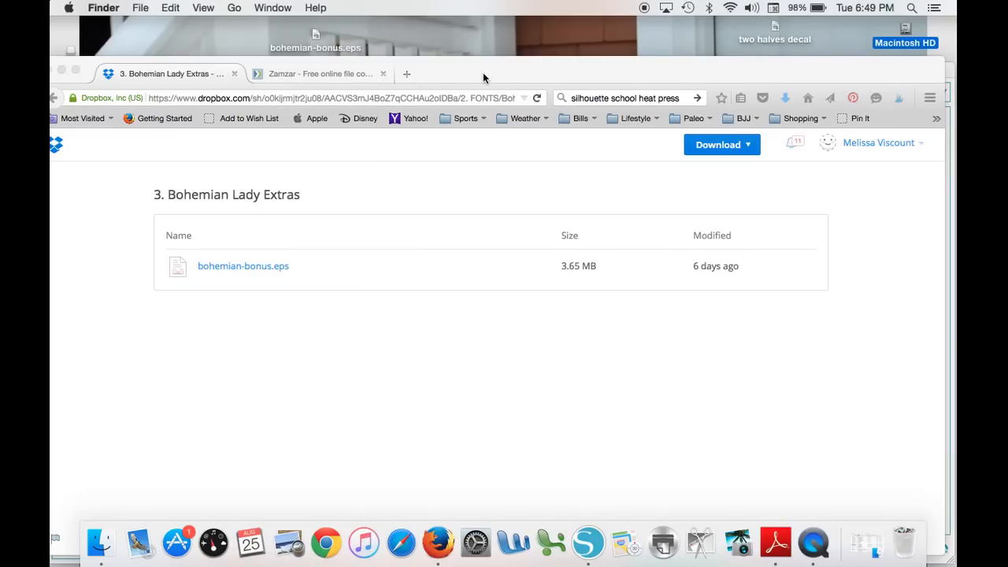
mouse_move(721, 50)
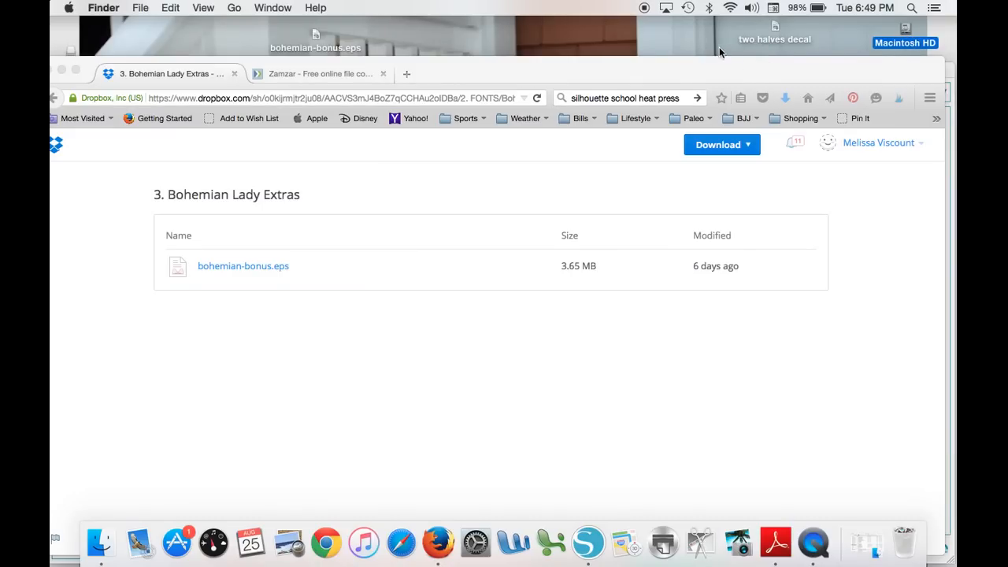
mouse_move(308, 44)
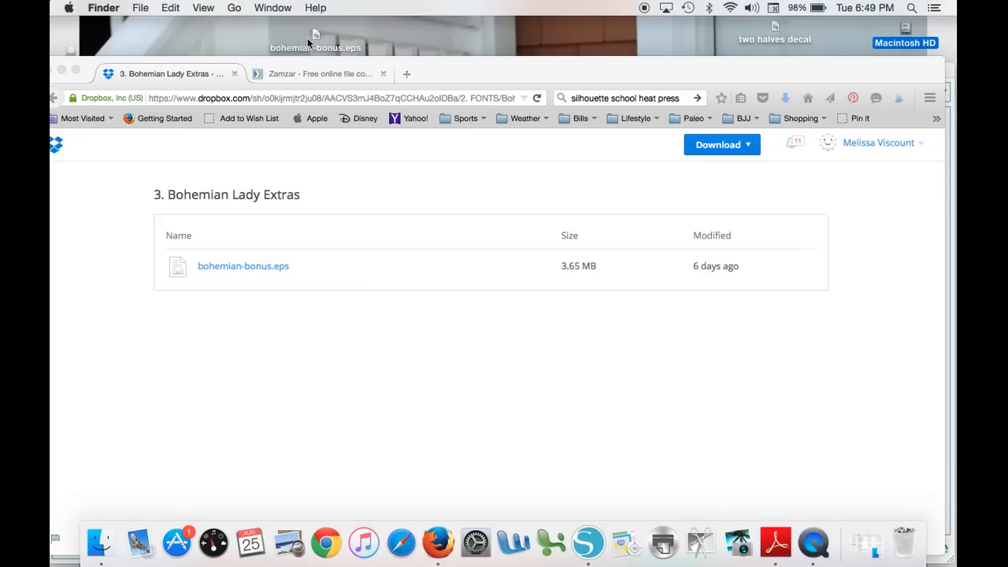
mouse_move(307, 50)
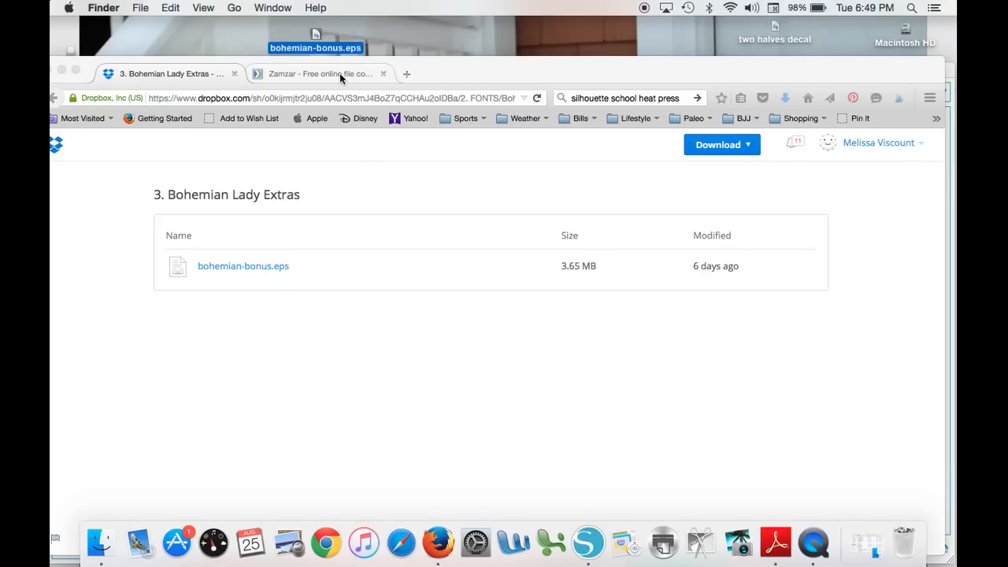
Bring up the Zamzar home page and scroll to its Convert Files panel
left_click(318, 74)
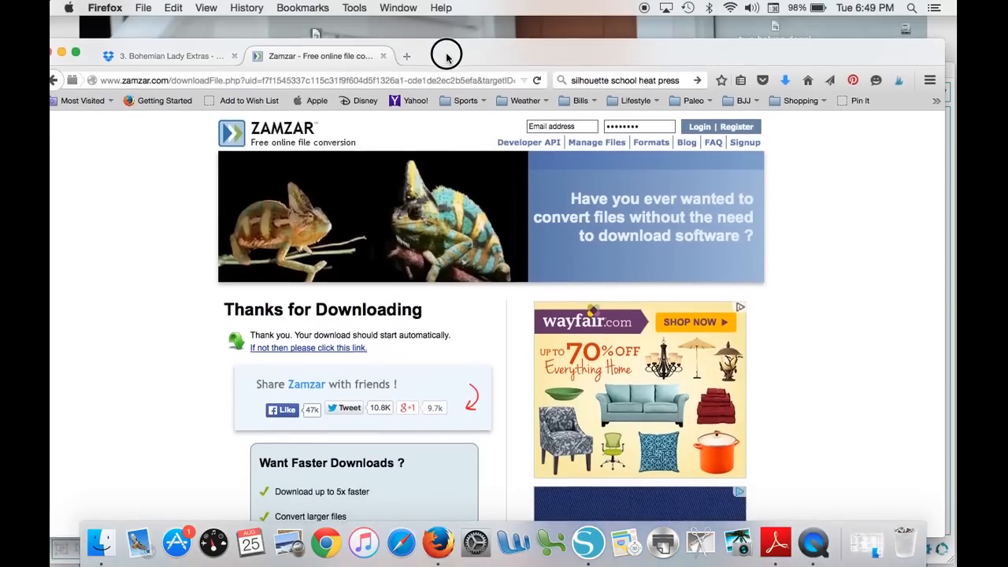
scroll("down", 3)
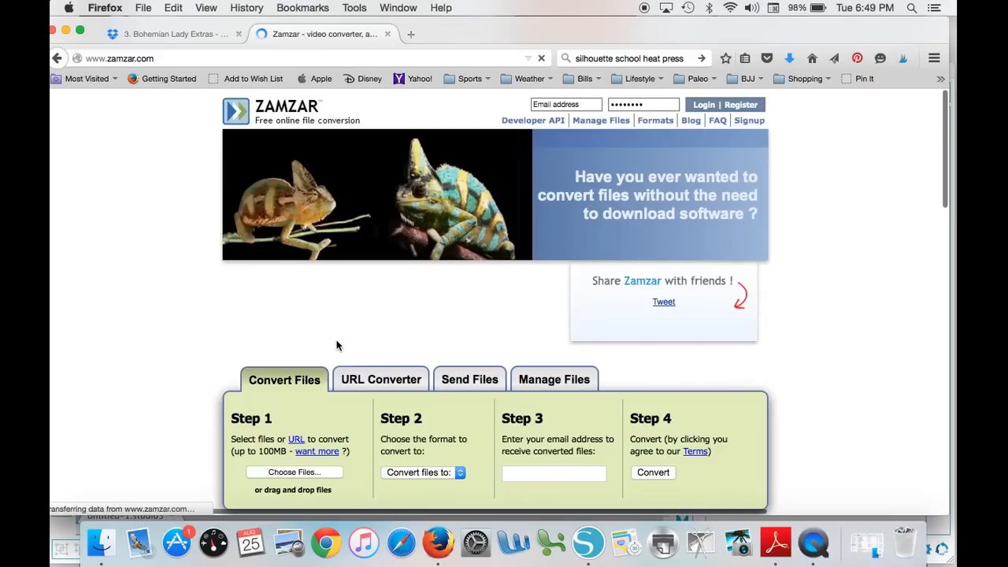
scroll("down", 3)
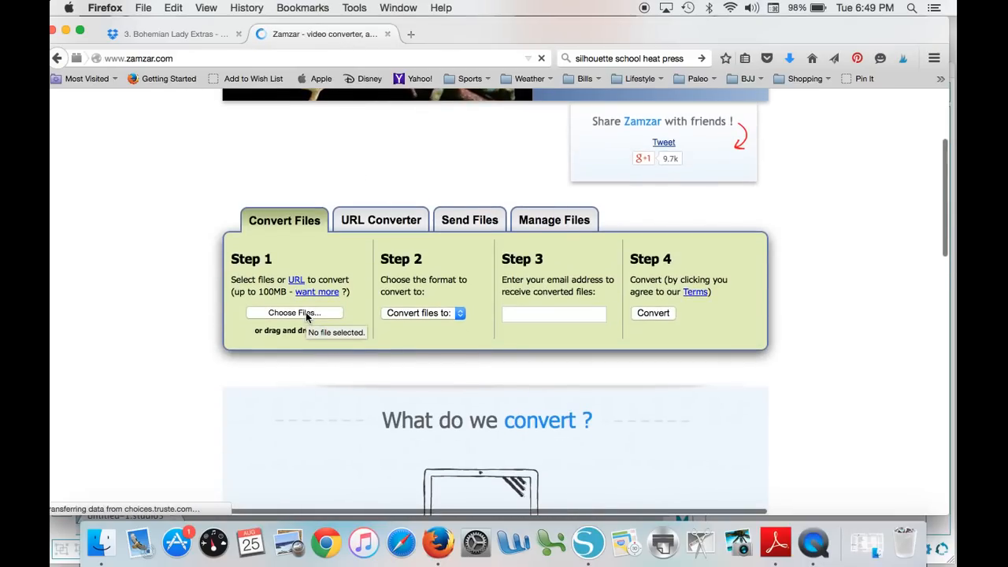
Upload bohemian-bonus.eps from the desktop so it is listed as pending for conversion
left_click(293, 312)
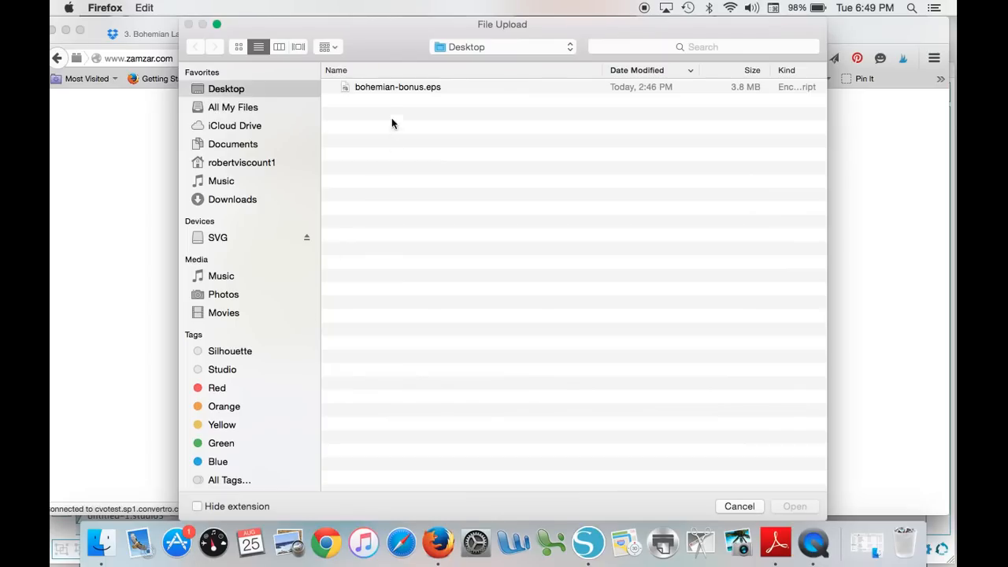
left_click(397, 87)
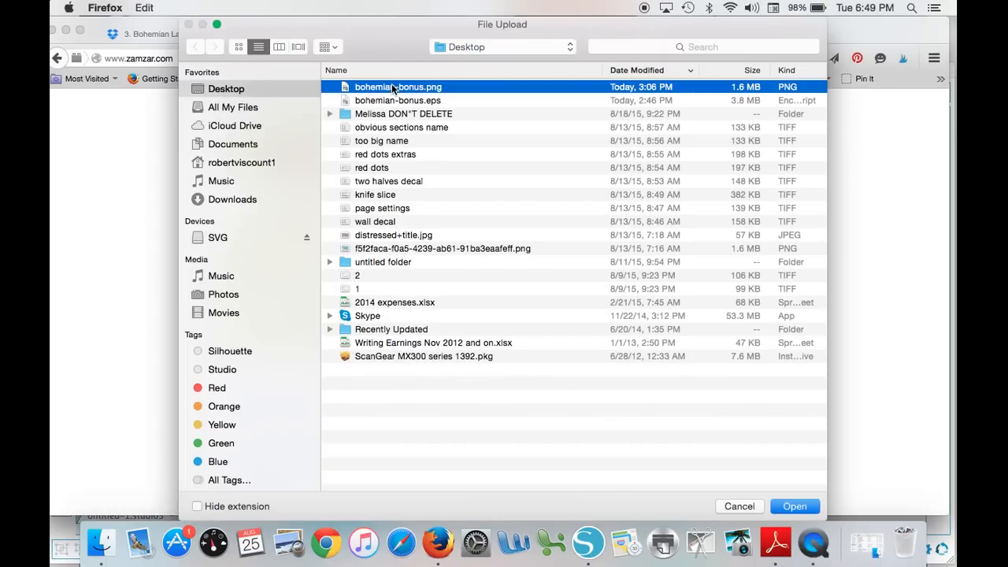
left_click(397, 100)
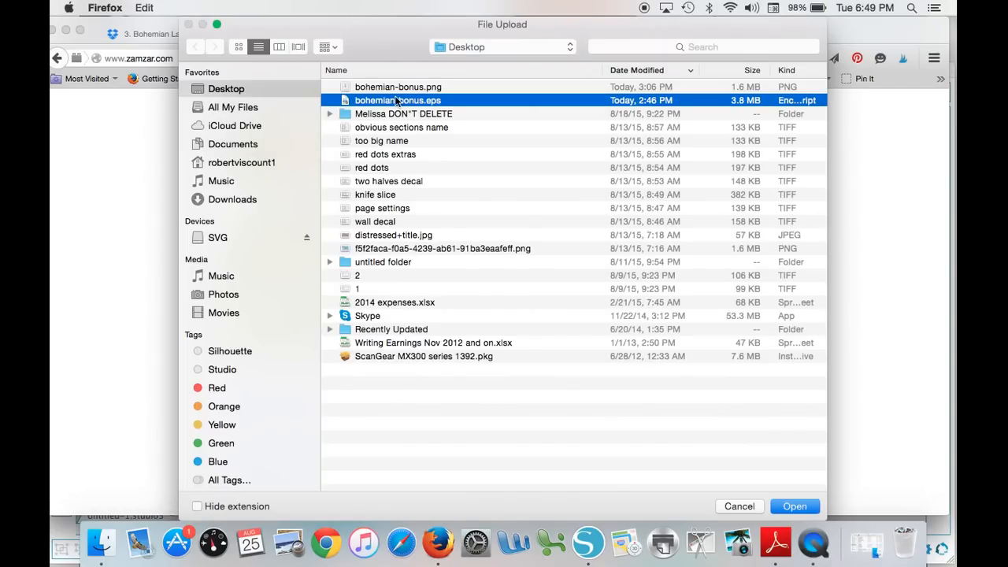
left_click(793, 507)
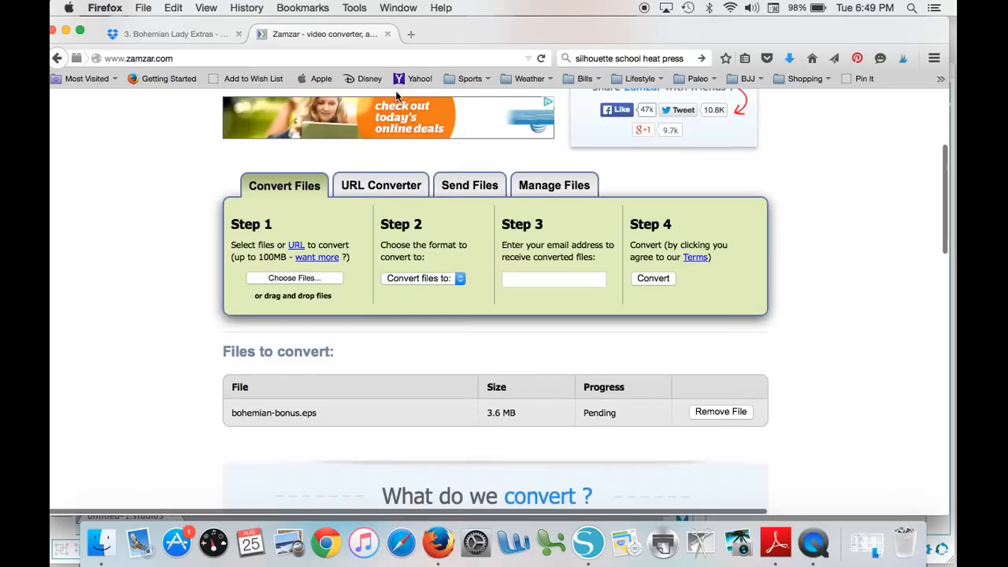
scroll("down", 3)
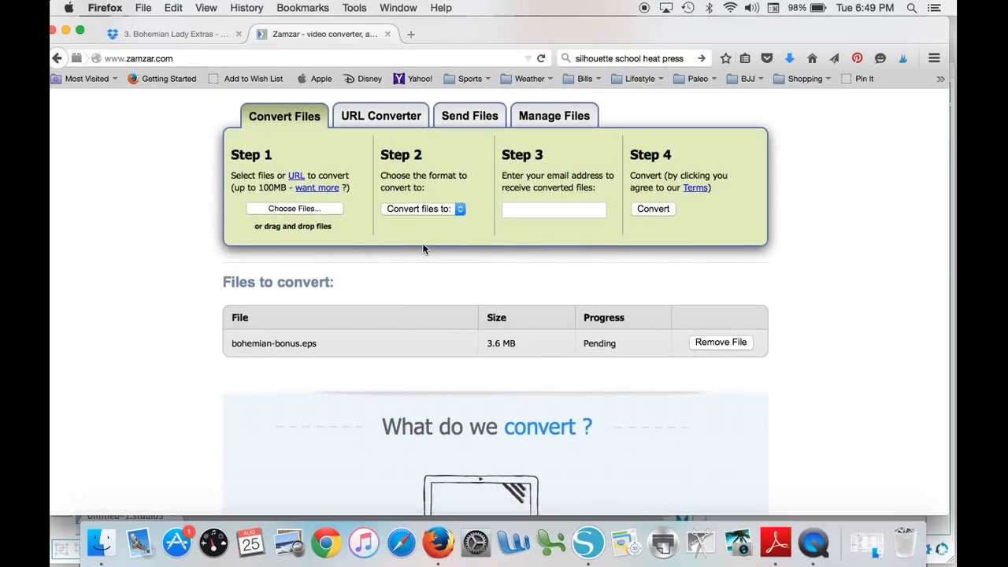
mouse_move(400, 239)
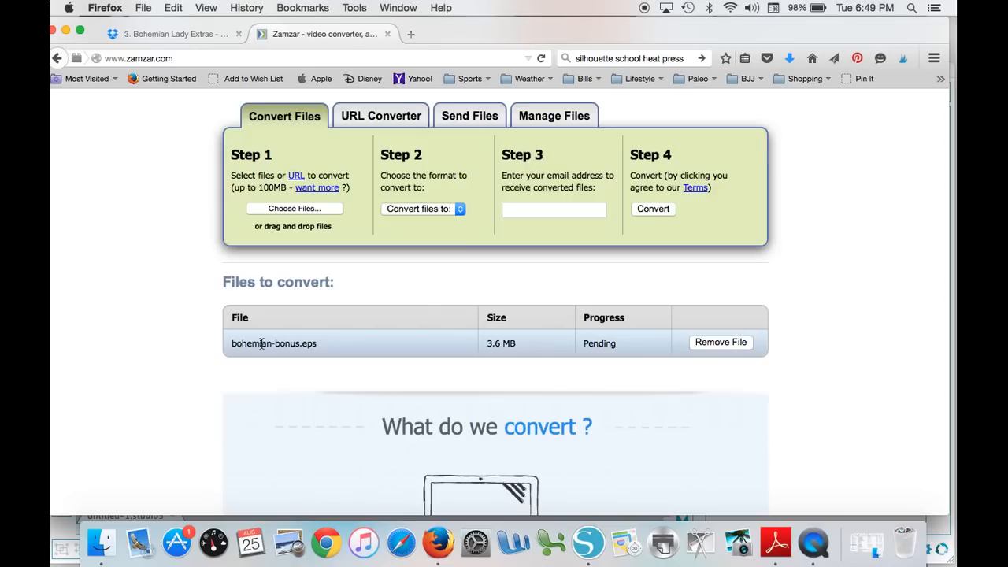
mouse_move(306, 315)
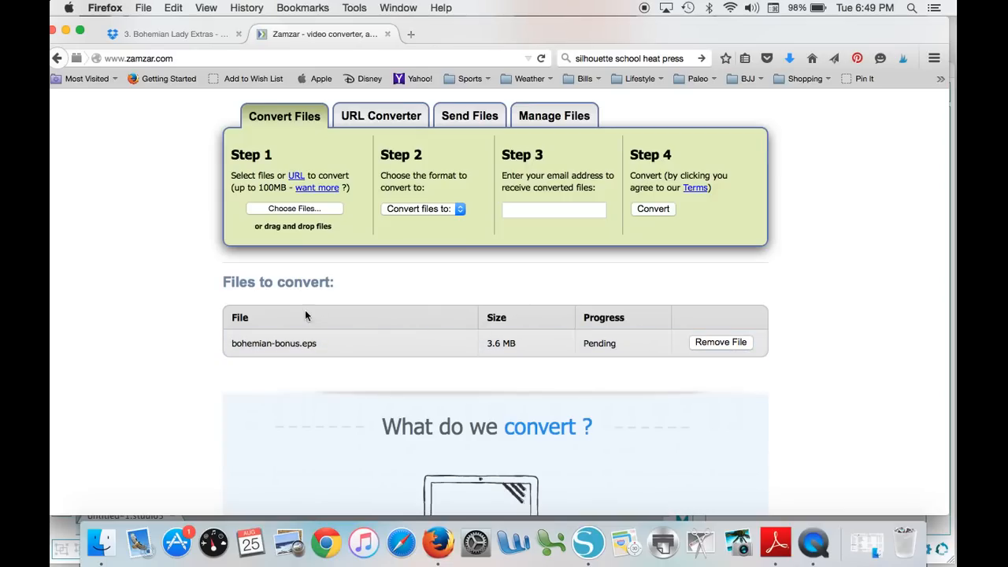
Choose png as the output format for the pending EPS file
left_click(422, 208)
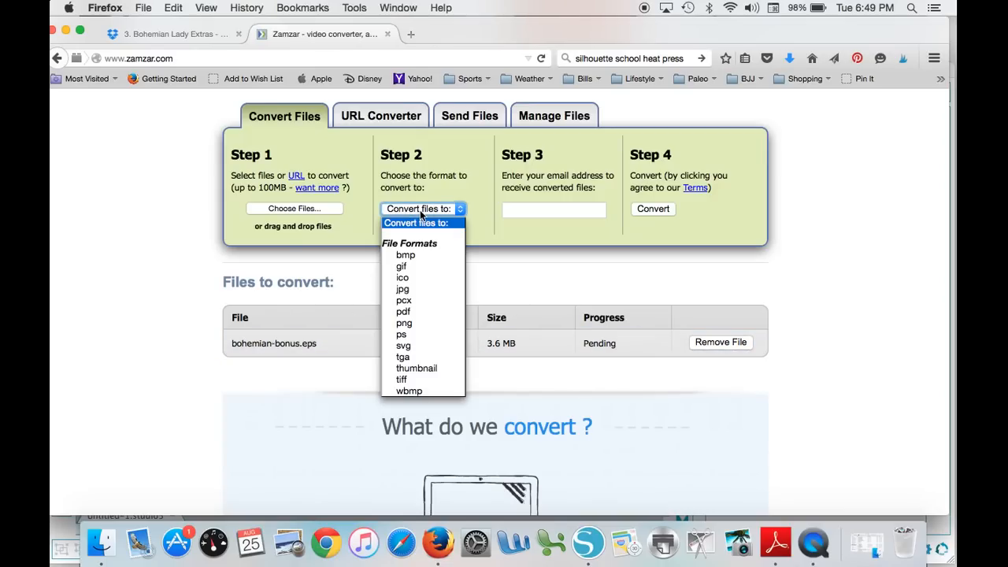
mouse_move(425, 299)
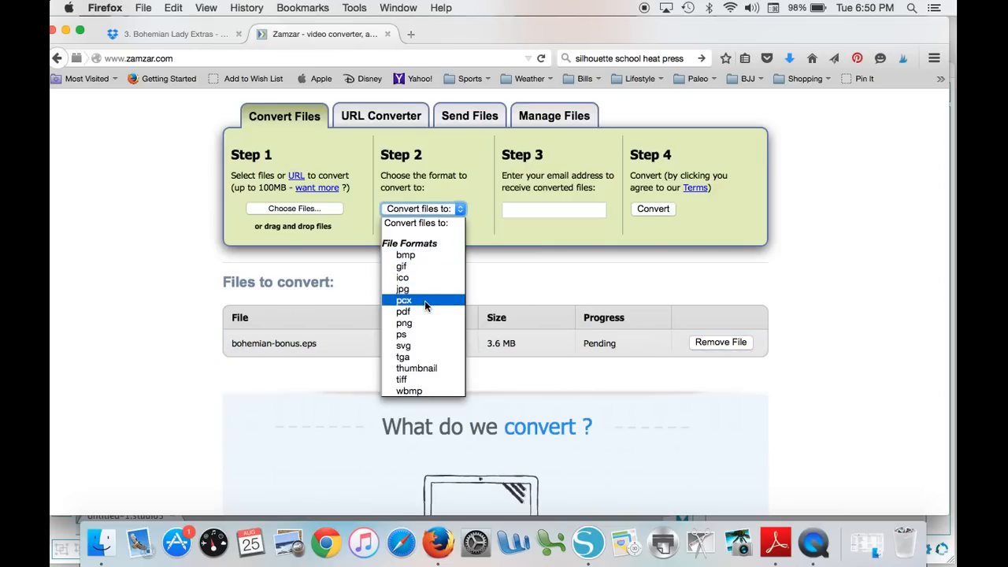
mouse_move(403, 290)
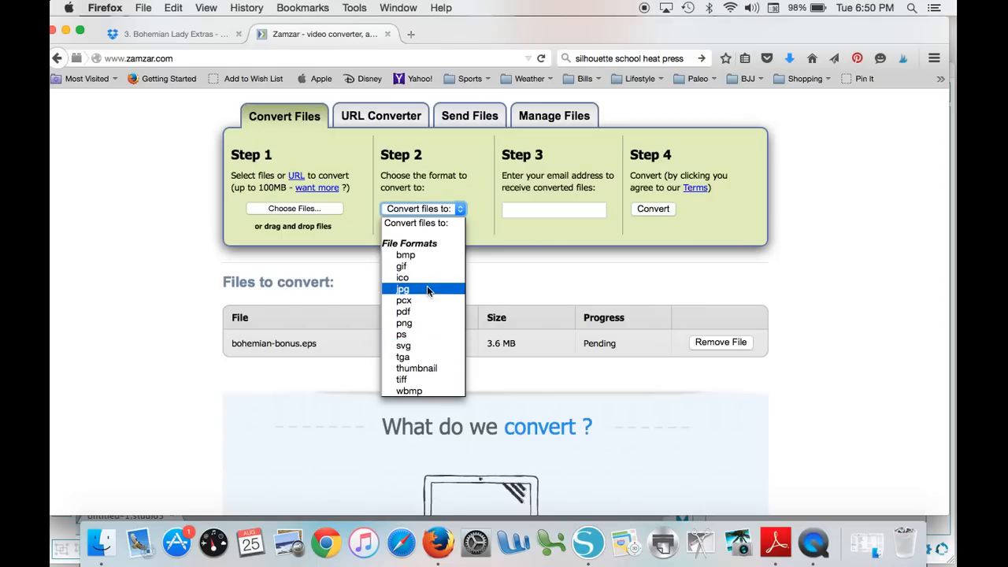
mouse_move(402, 266)
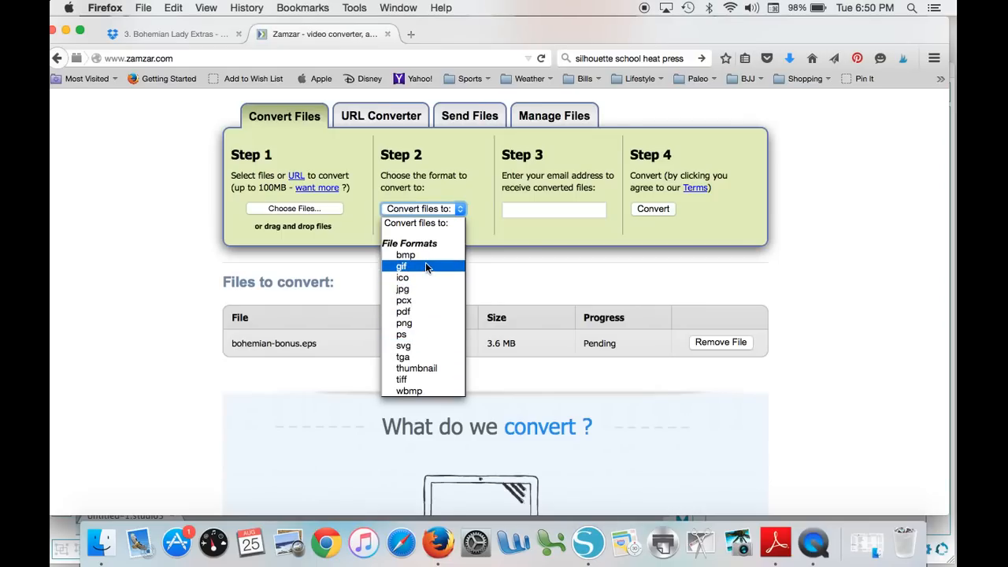
mouse_move(403, 290)
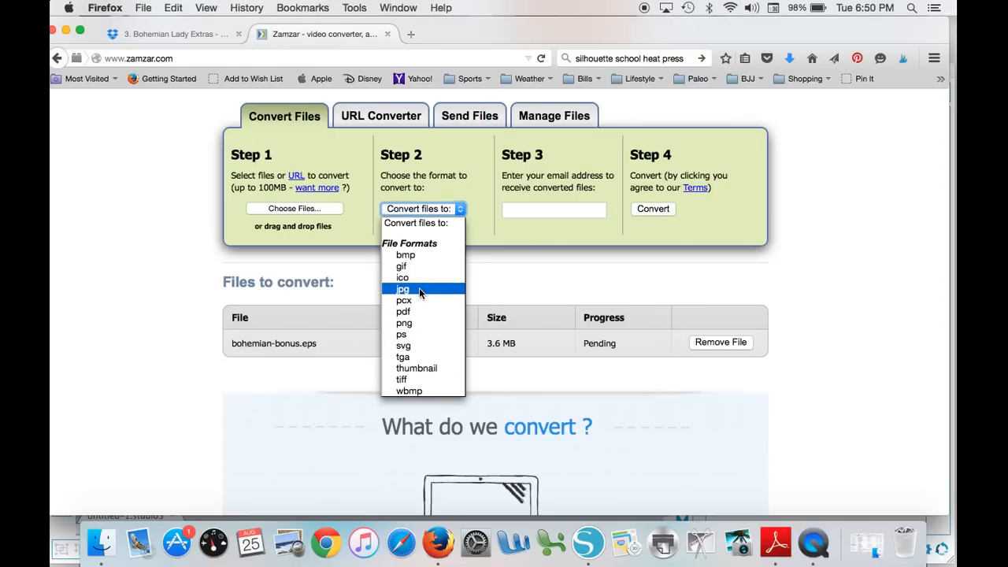
mouse_move(408, 346)
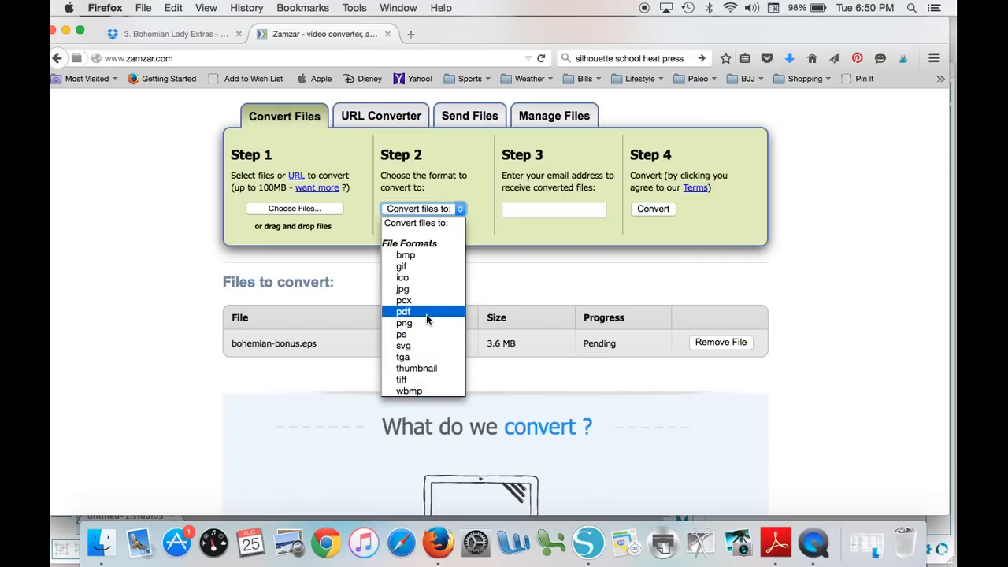
mouse_move(403, 323)
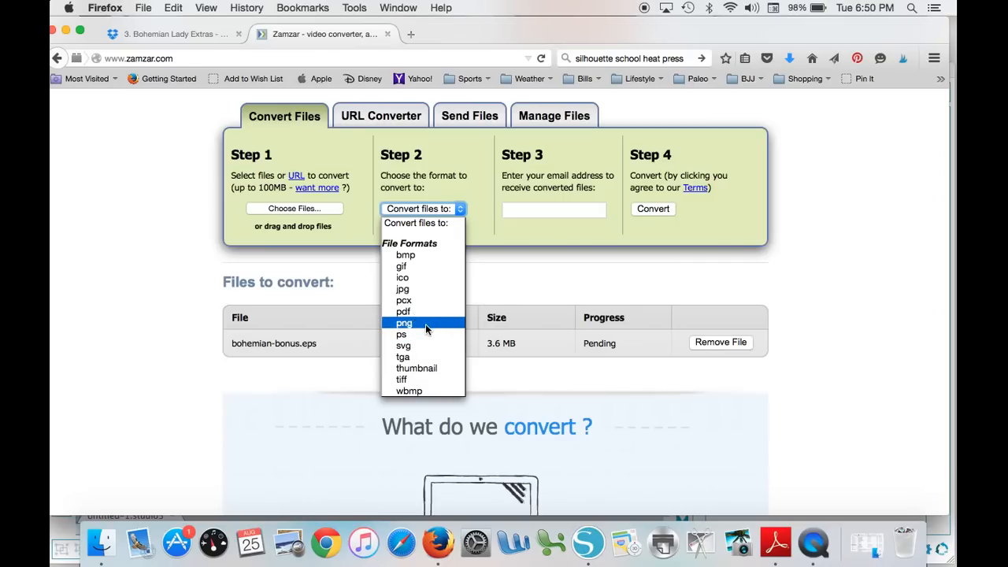
left_click(403, 322)
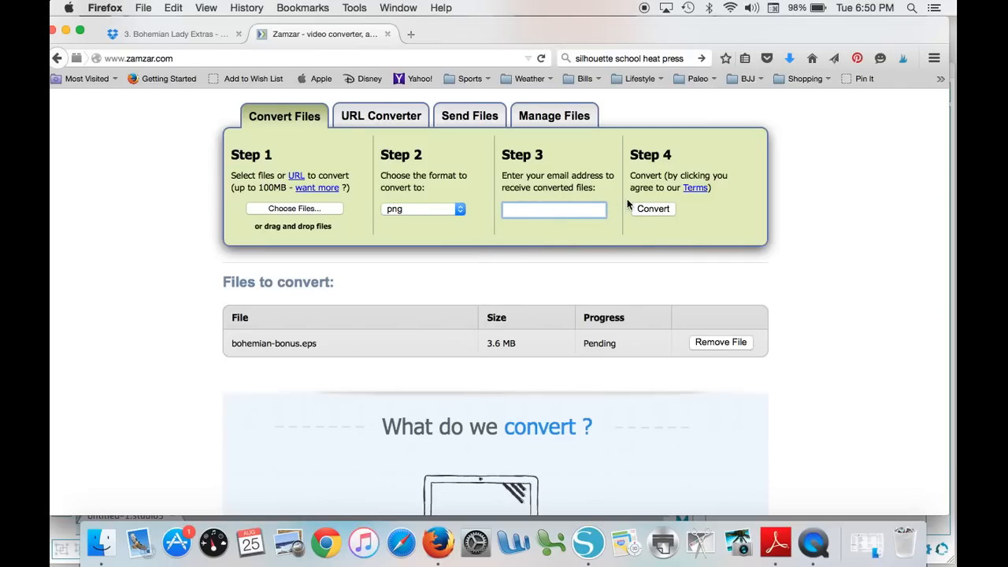
Enter the gmail recipient address in the Step 3 email field
type("email")
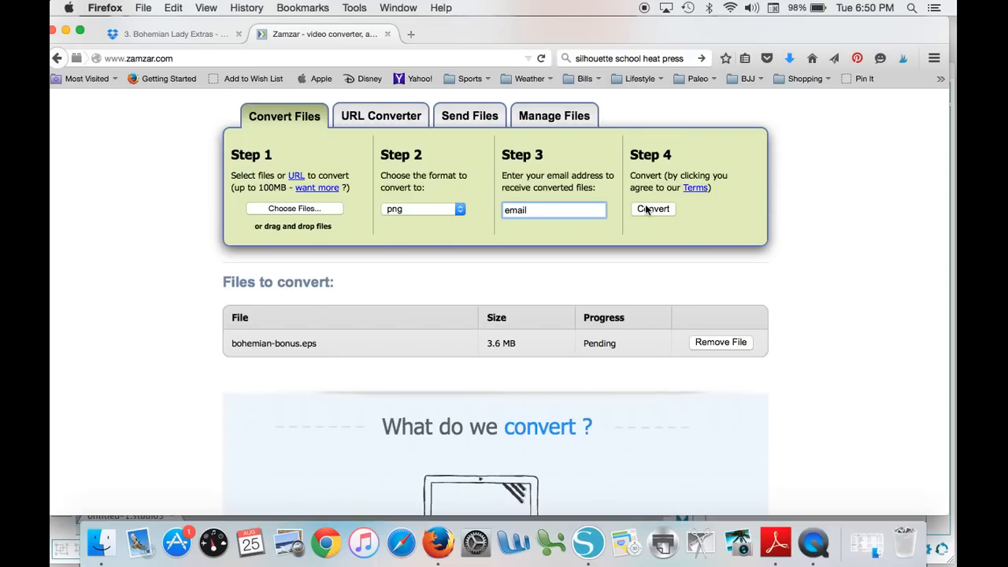
mouse_move(624, 223)
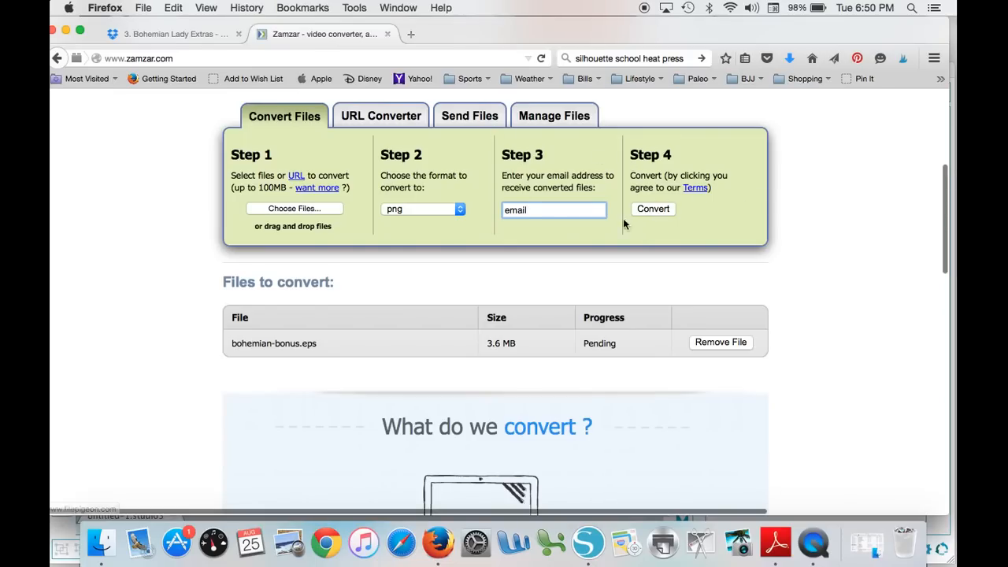
left_click(554, 209)
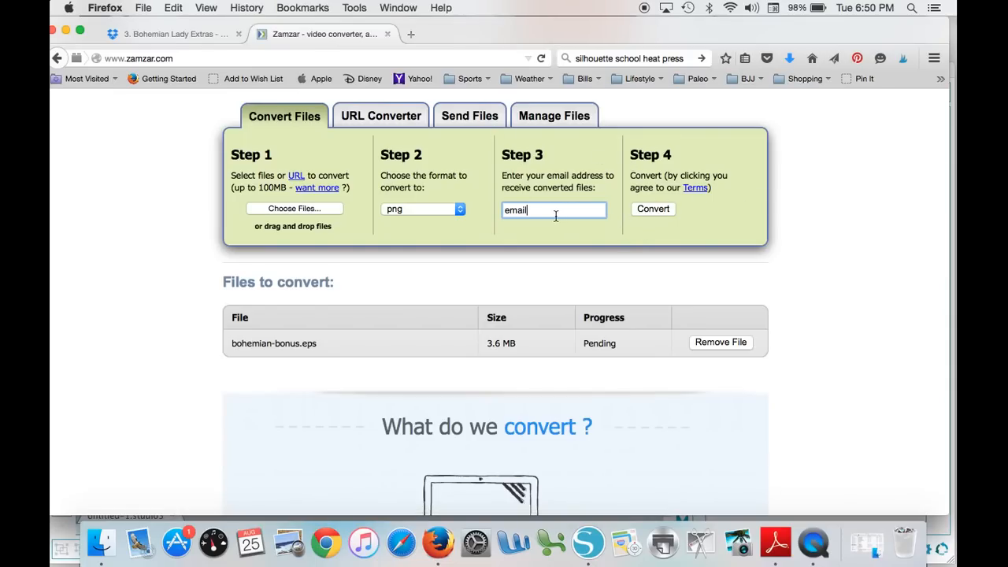
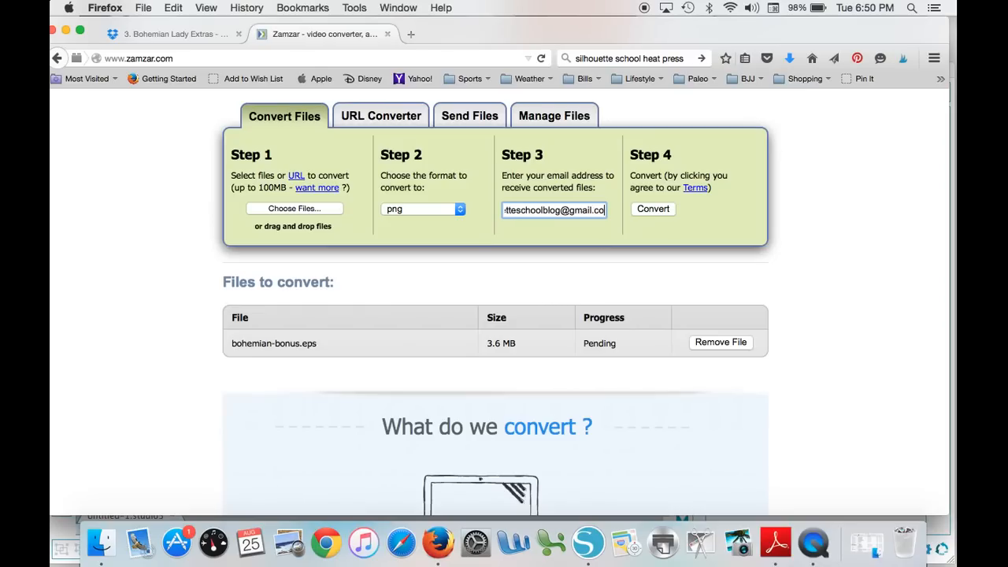
left_click(652, 208)
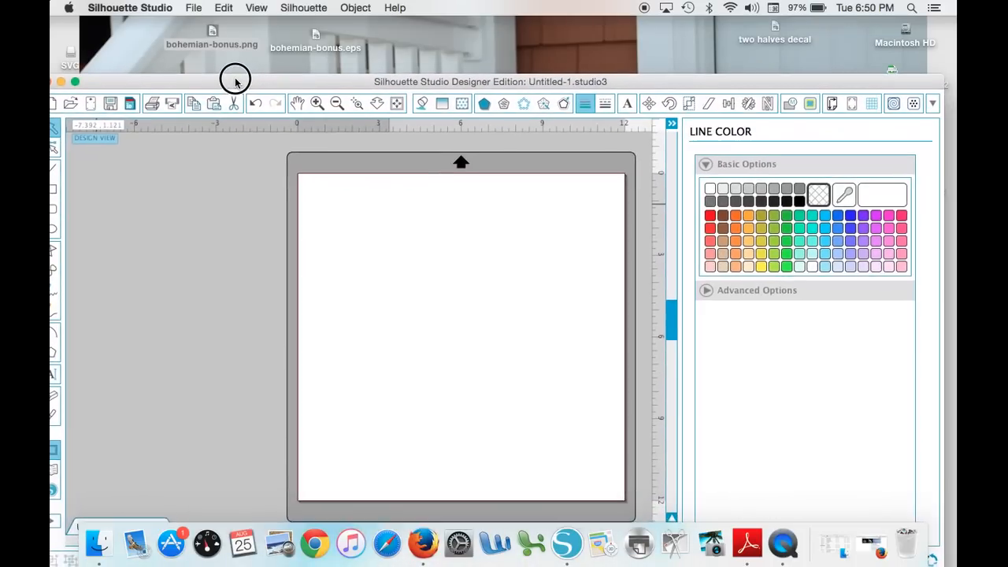
Drag bohemian-bonus.png from the desktop onto the Silhouette Studio page
left_click(212, 34)
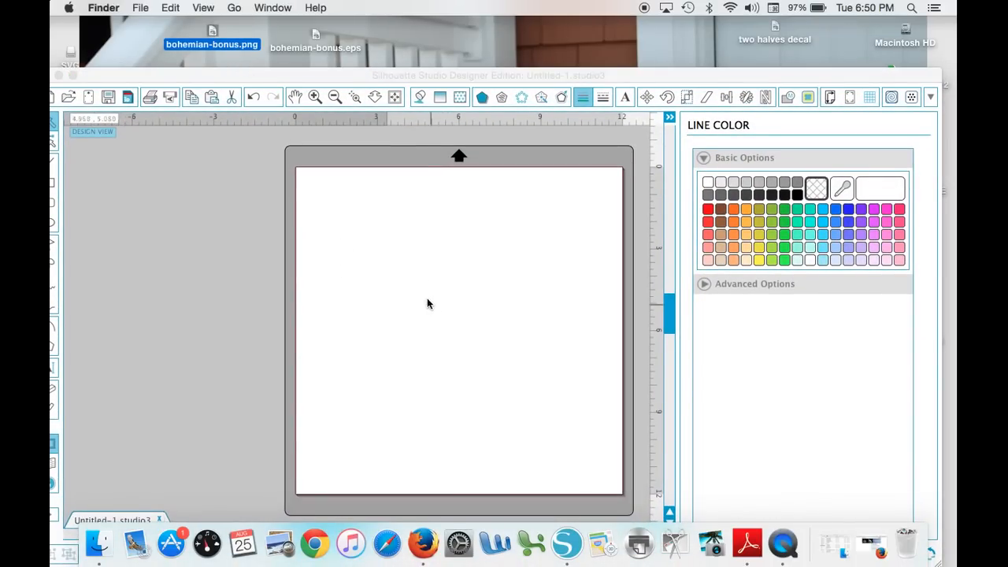
left_click_drag(211, 35, 370, 189)
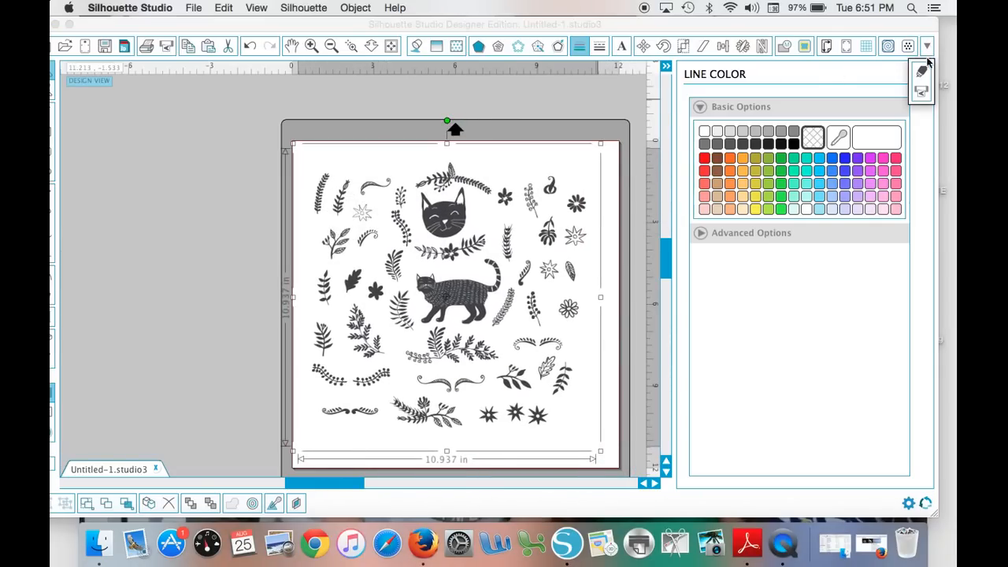
Give the placed clipart image a Cut style from the Cut Settings panel
left_click(922, 71)
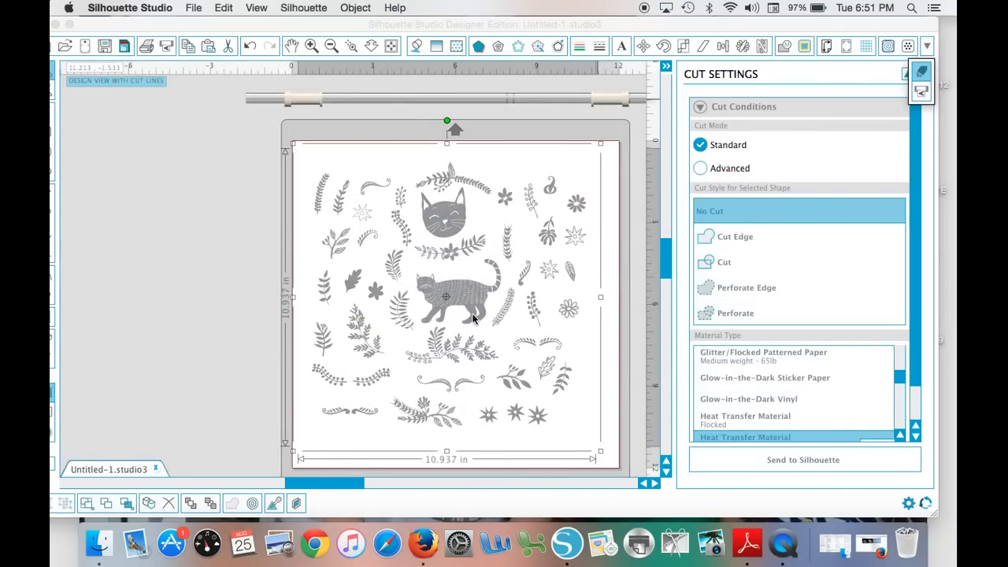
left_click(723, 261)
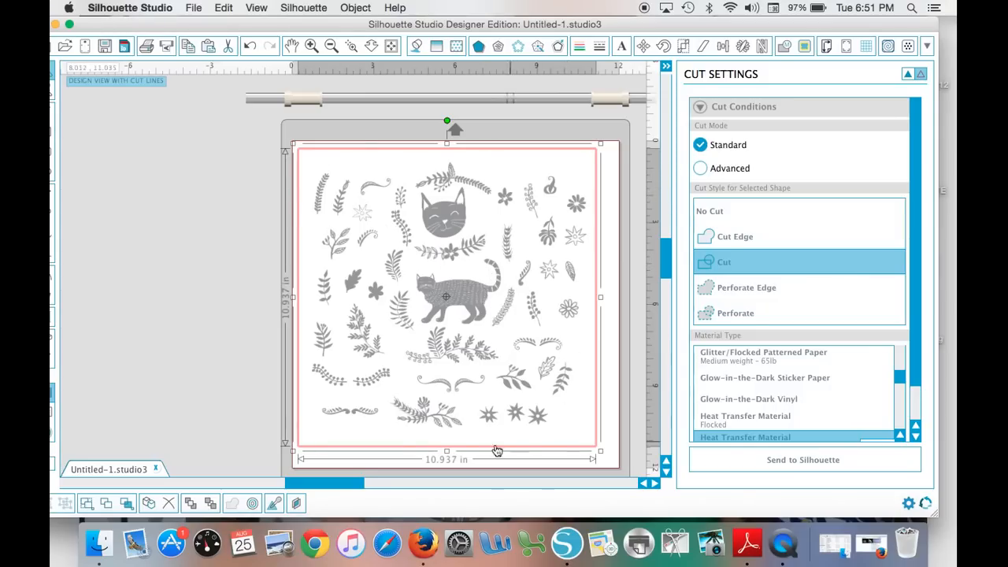
mouse_move(539, 322)
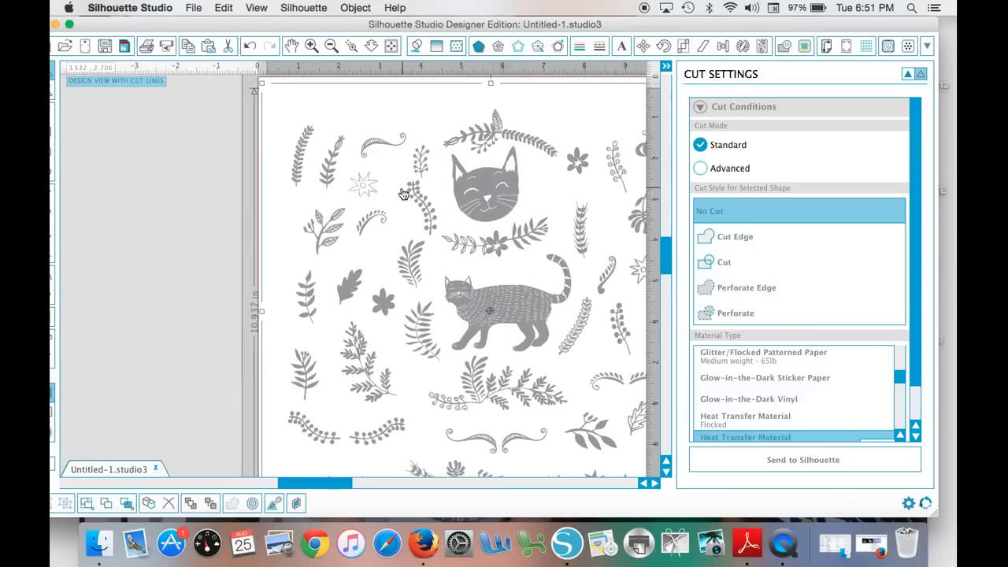
Trace a small trial area around one leaf sprig into red outlines
left_click(803, 45)
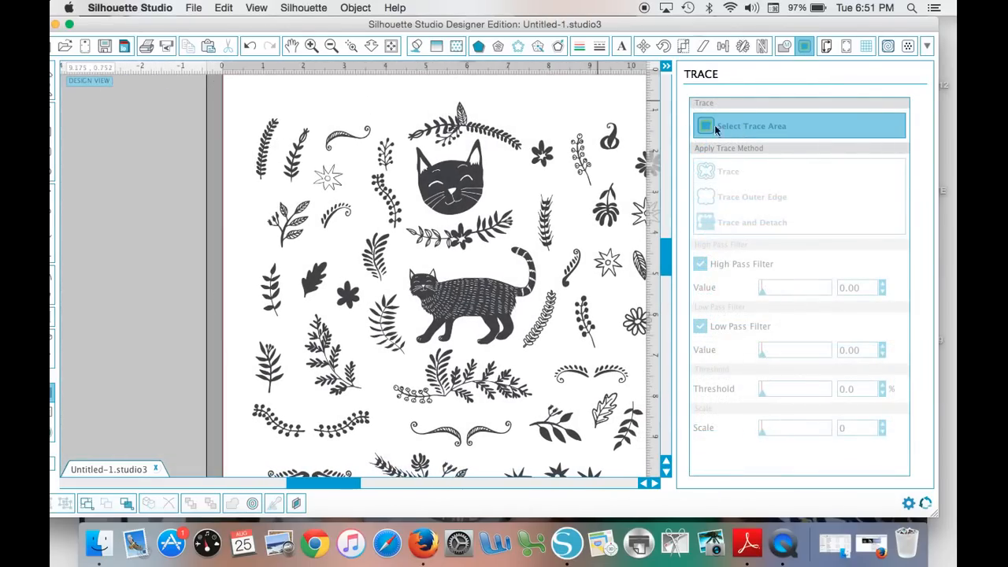
left_click_drag(244, 114, 283, 181)
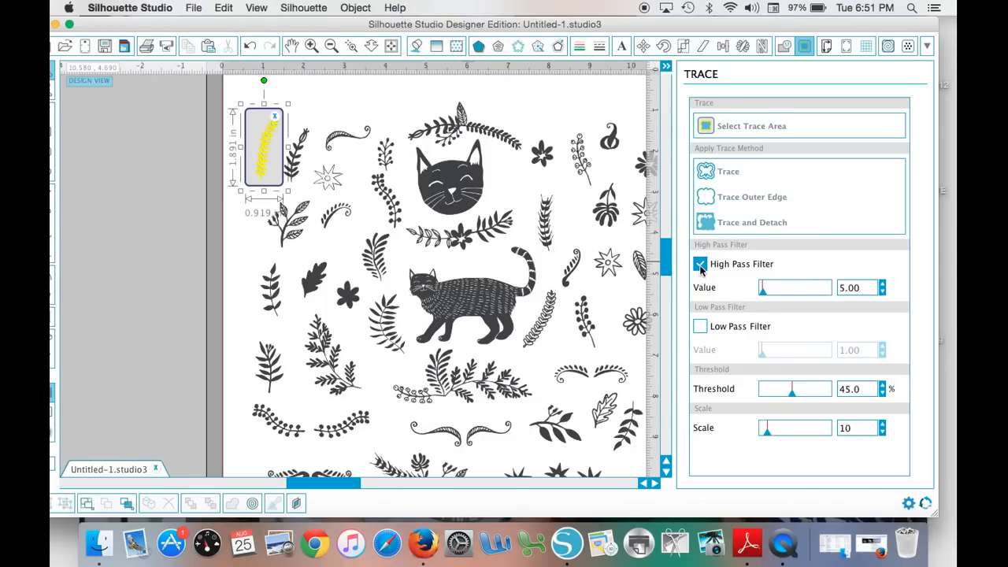
left_click(699, 264)
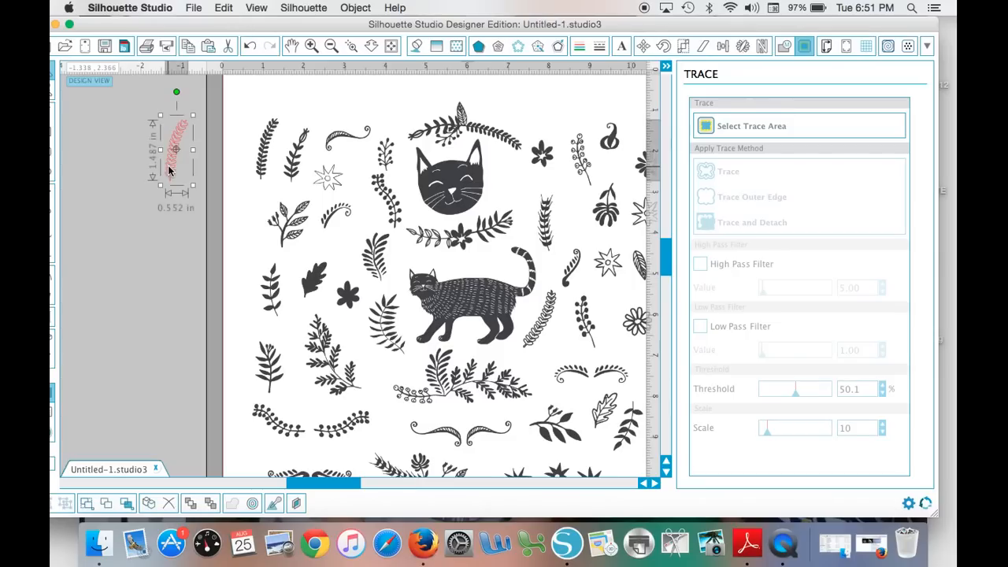
mouse_move(173, 174)
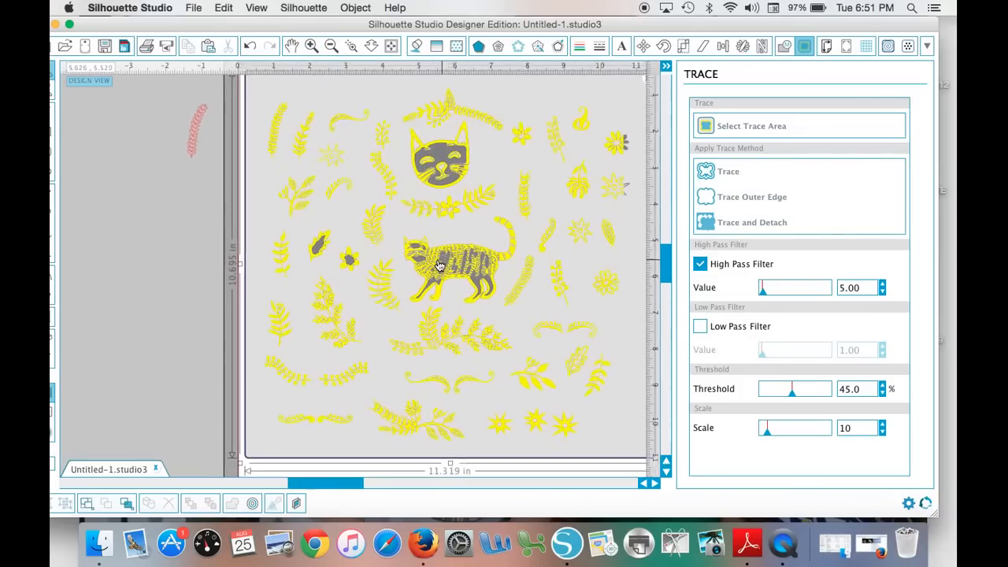
Turn off the high pass filter and raise the trace threshold to about 57.3%
left_click(700, 265)
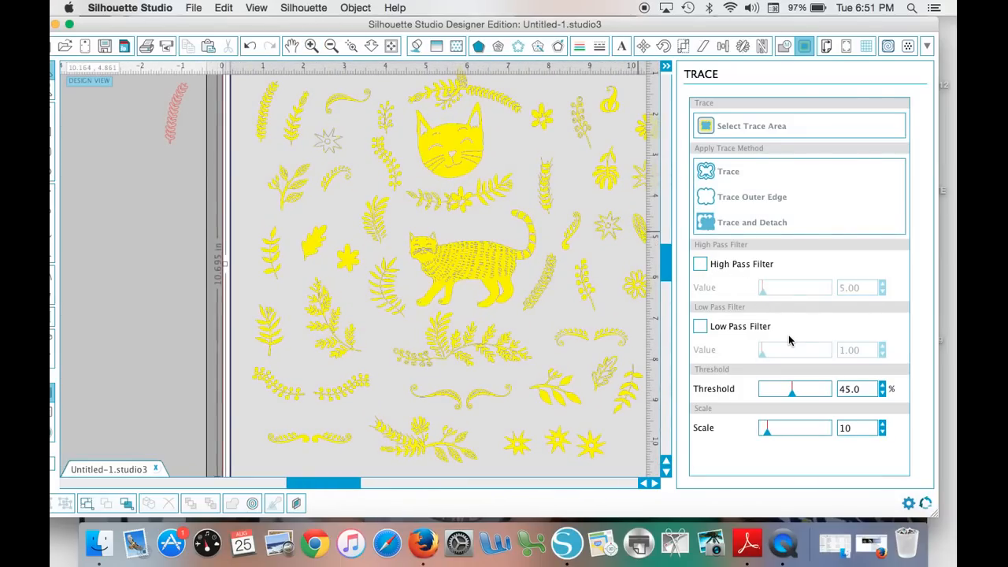
left_click_drag(793, 387, 801, 390)
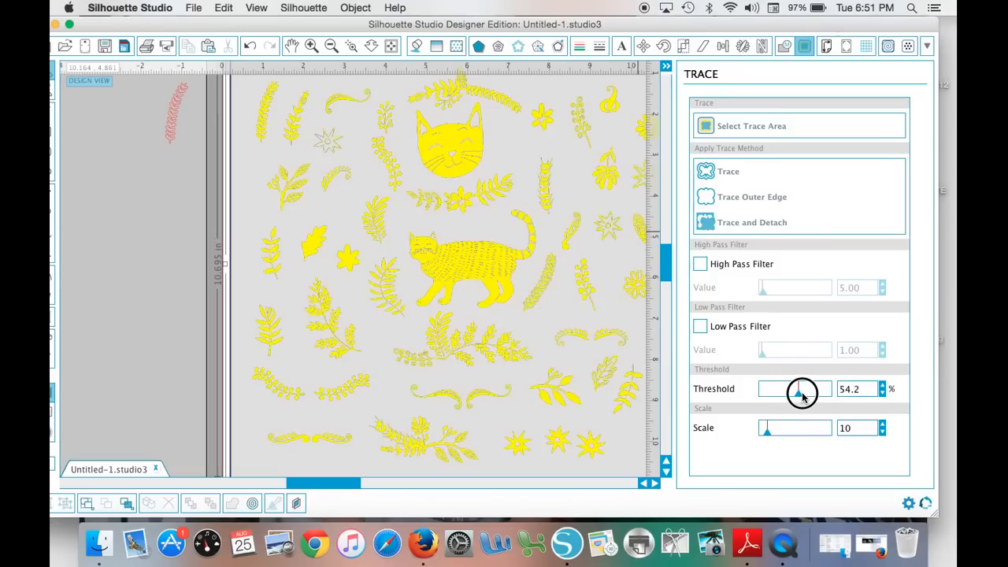
left_click_drag(800, 393, 795, 389)
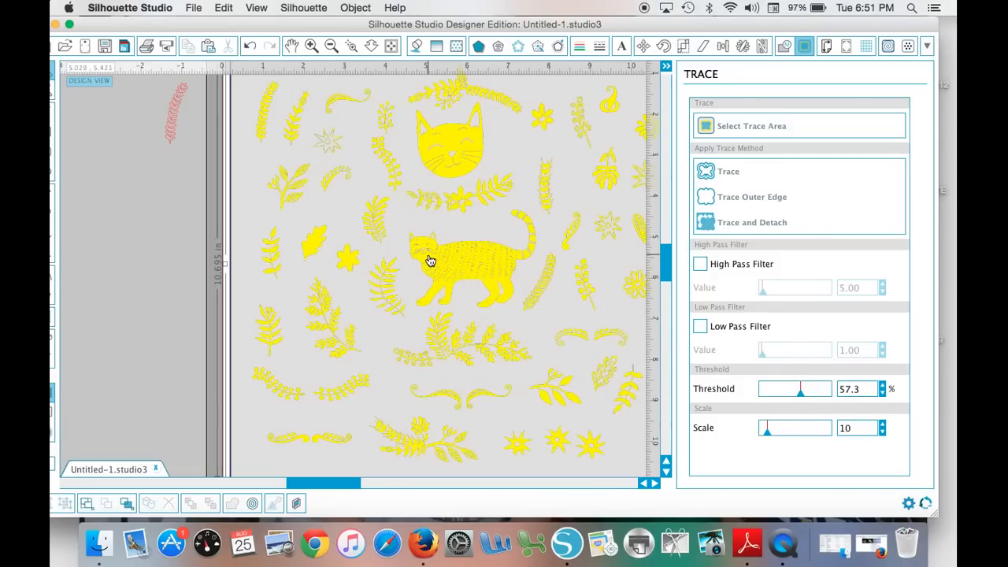
mouse_move(473, 264)
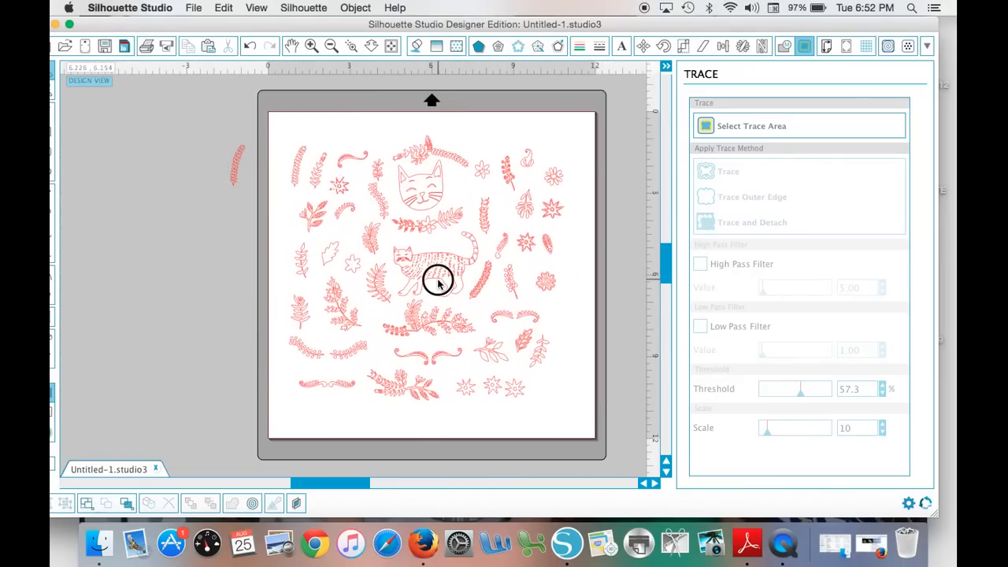
Release the traced design's compound paths and move one leaf to confirm it is separate
left_click(438, 281)
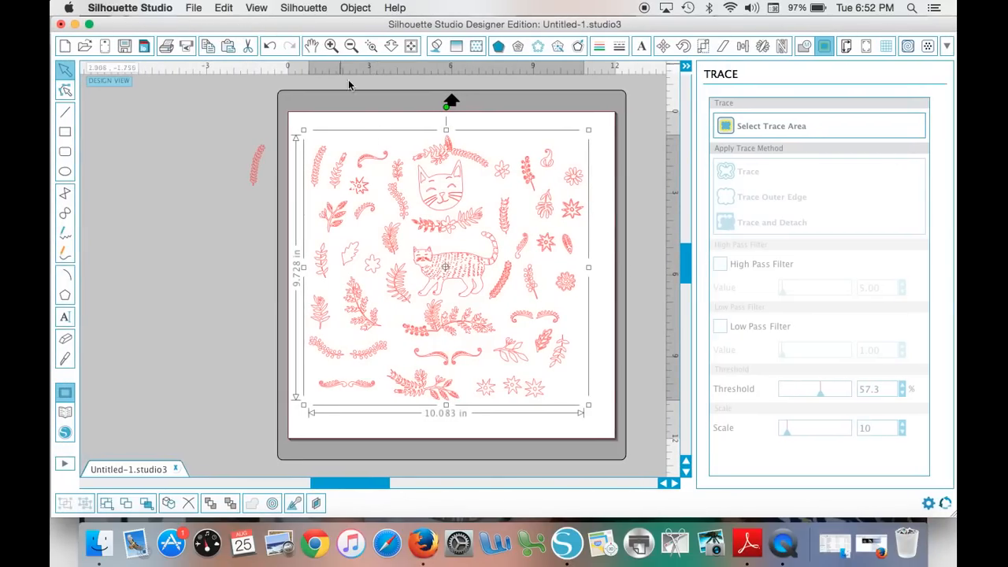
mouse_move(365, 251)
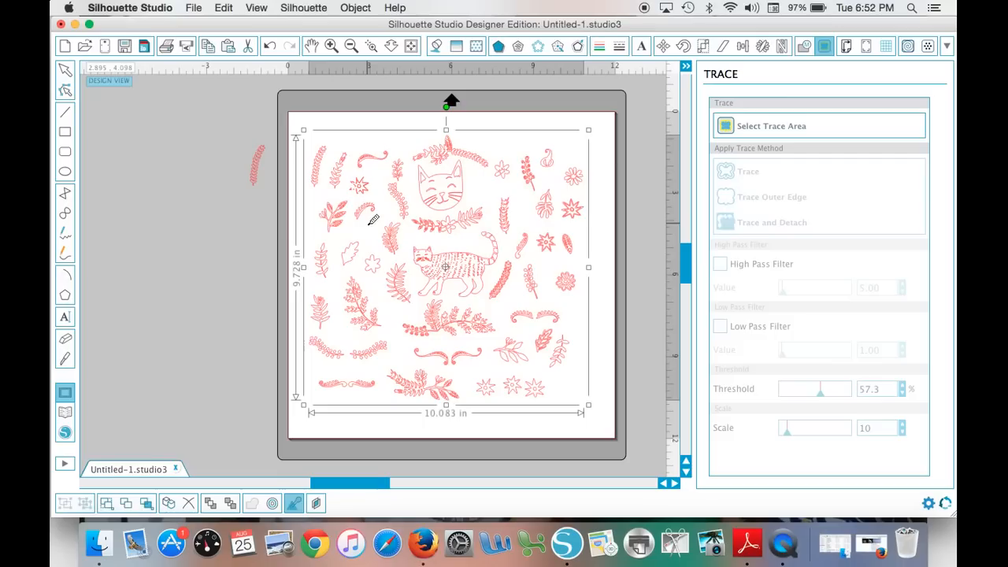
right_click(444, 271)
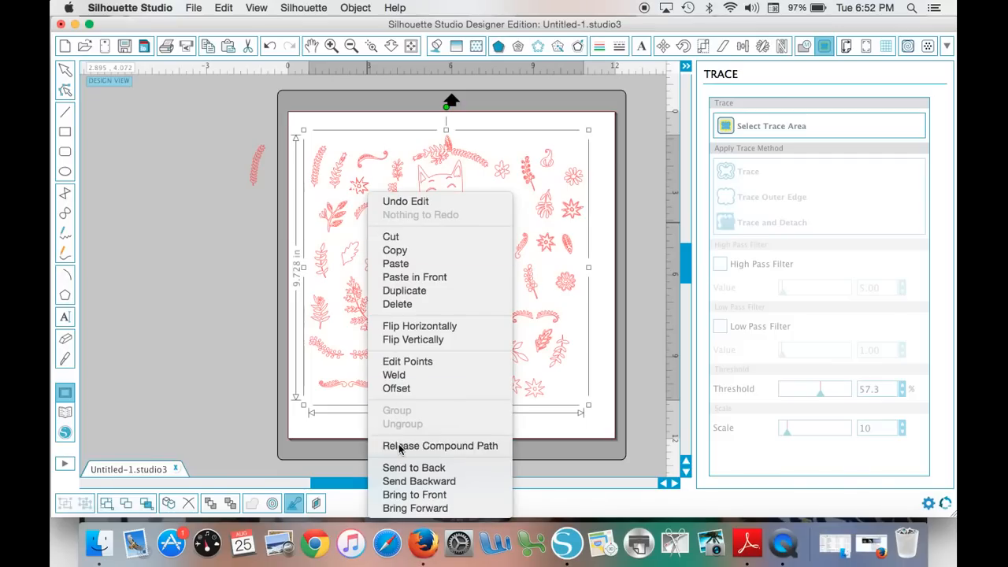
left_click(440, 445)
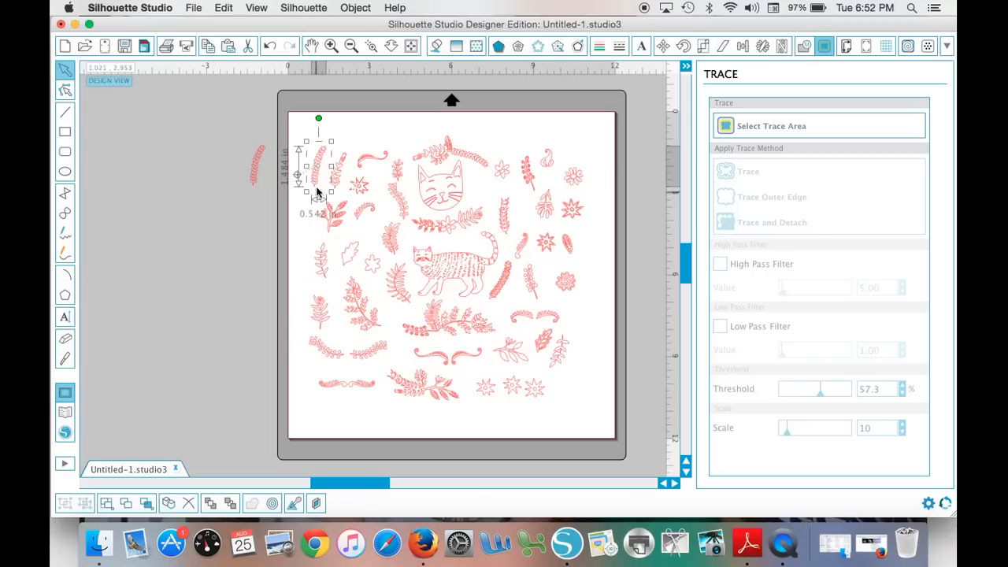
left_click_drag(318, 170, 330, 224)
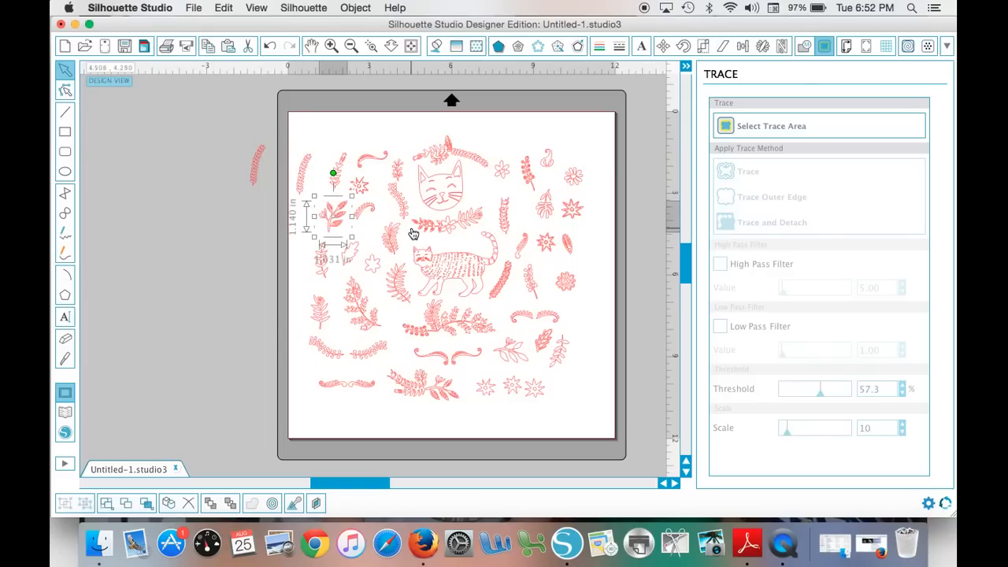
left_click(472, 197)
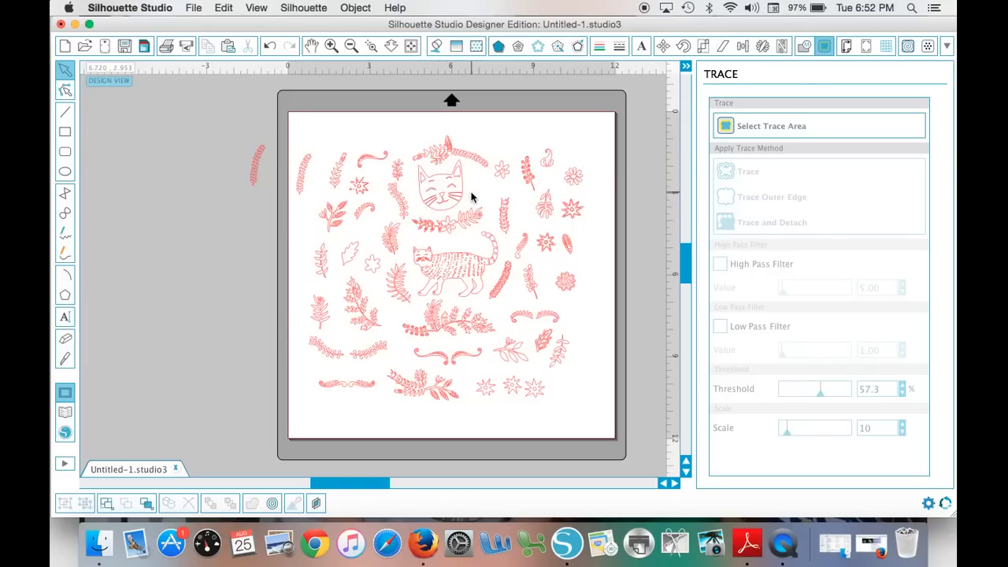
Move the cat face off the mat and back above the cat as its own piece
left_click(450, 185)
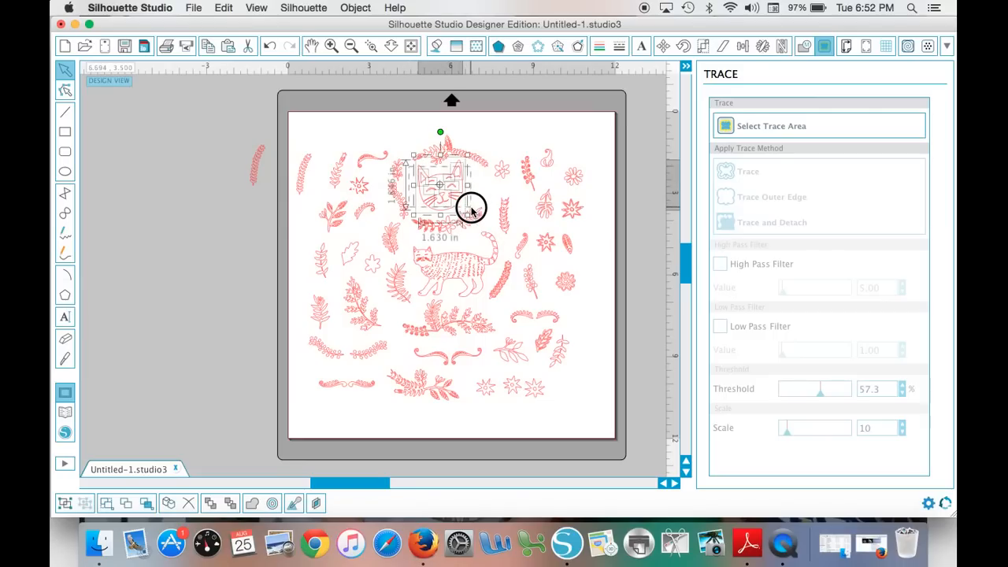
right_click(470, 208)
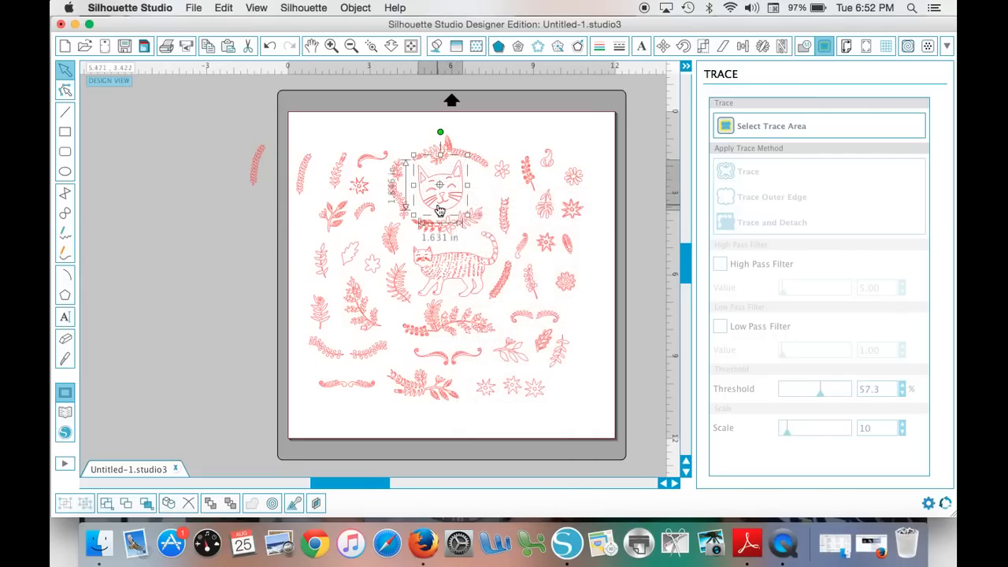
left_click_drag(438, 186, 198, 230)
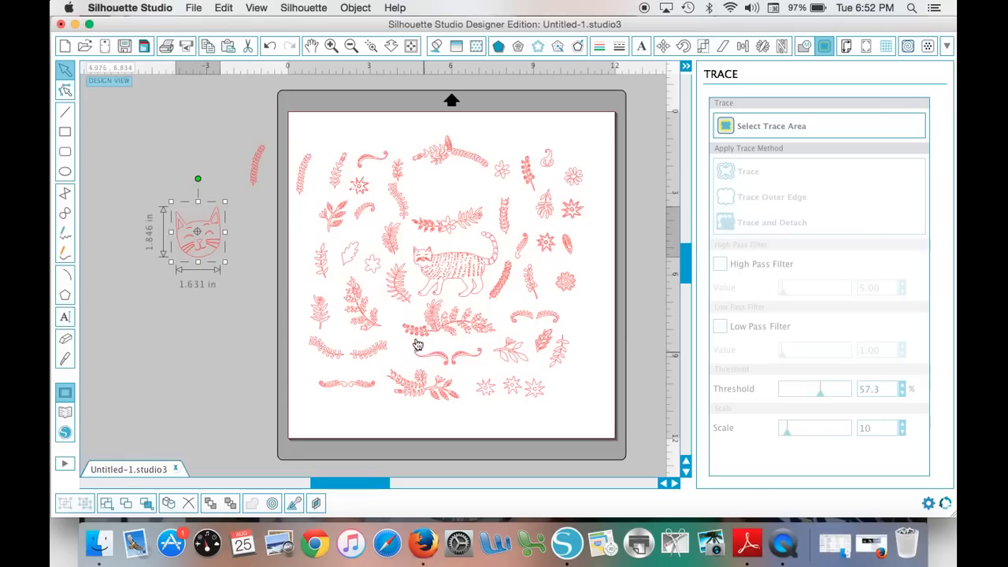
mouse_move(206, 271)
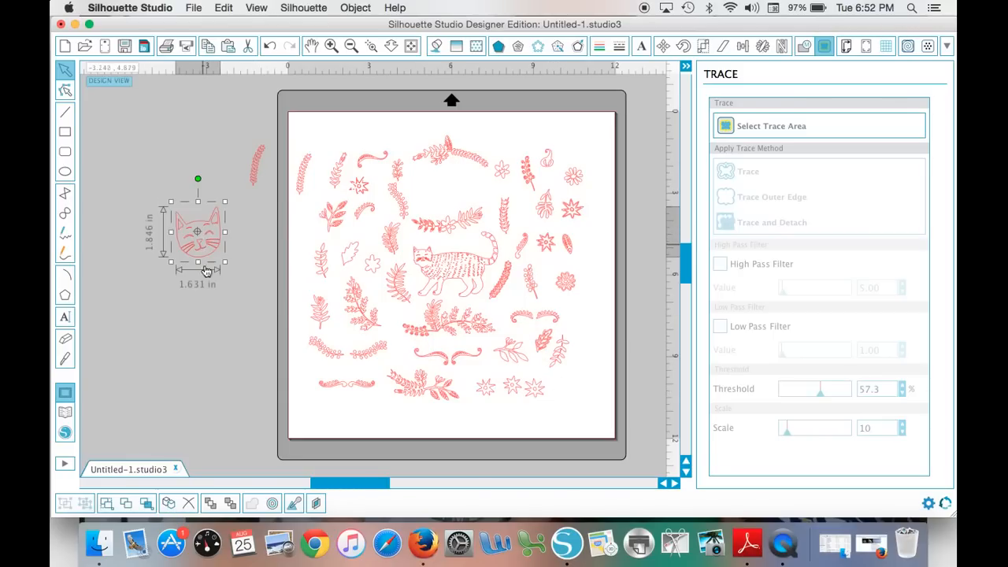
left_click_drag(198, 232, 448, 197)
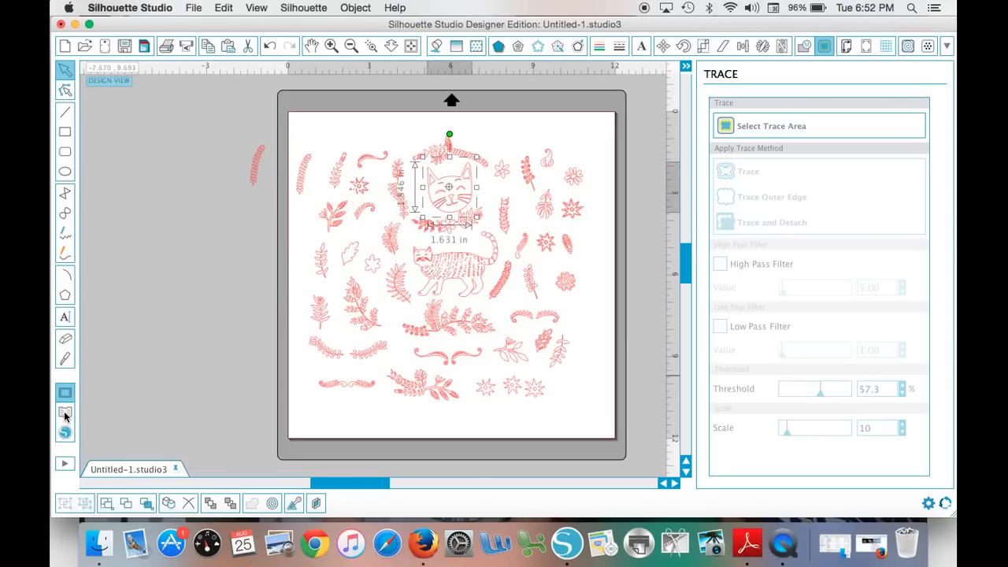
Browse the My Library tree to the Commercial Free folder and view its saved designs
left_click(65, 413)
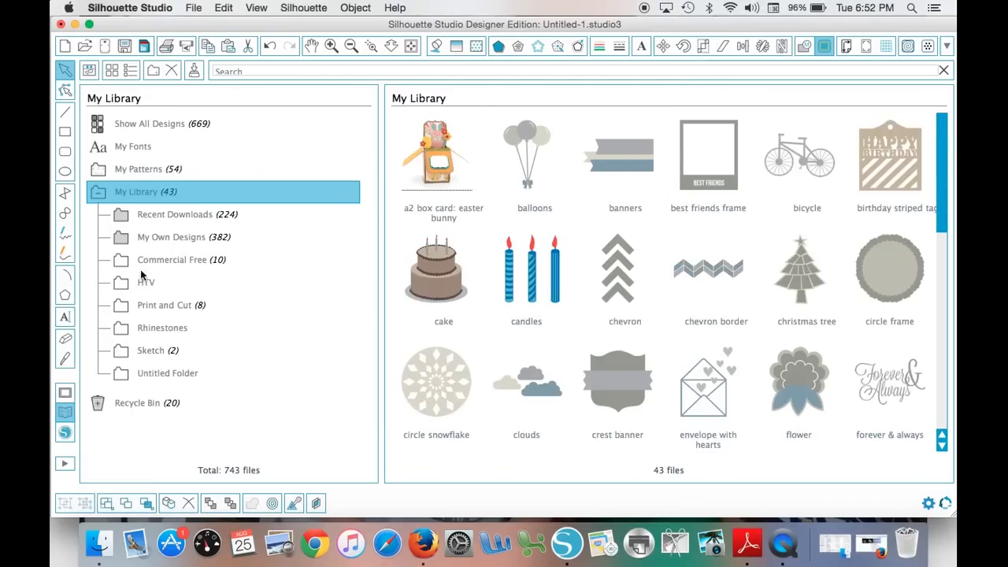
left_click(171, 258)
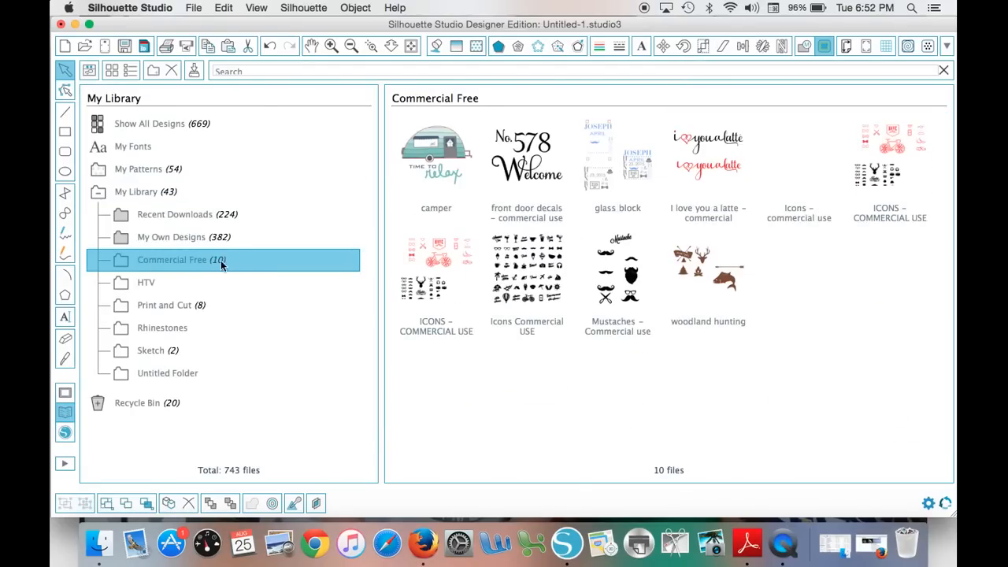
mouse_move(939, 92)
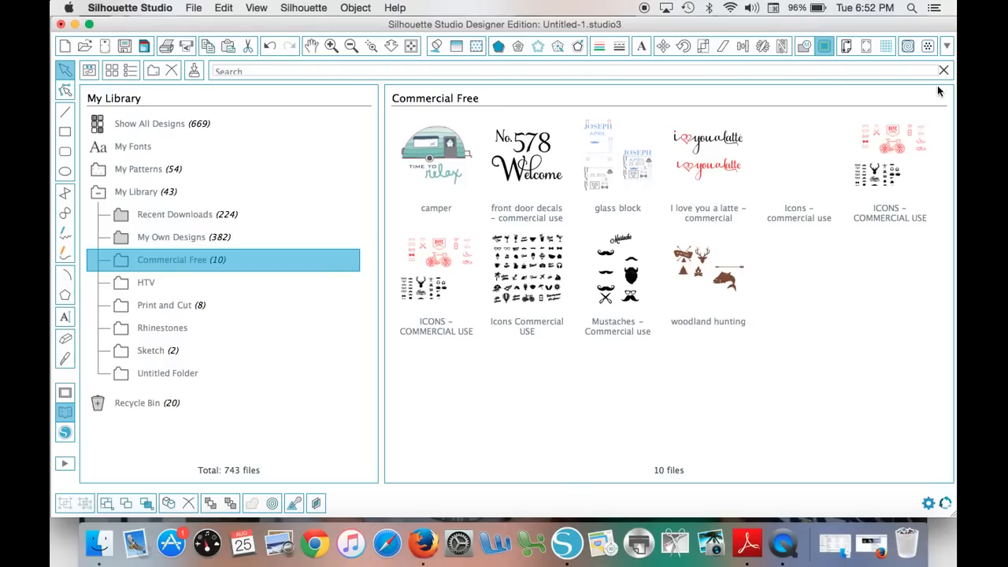
mouse_move(945, 75)
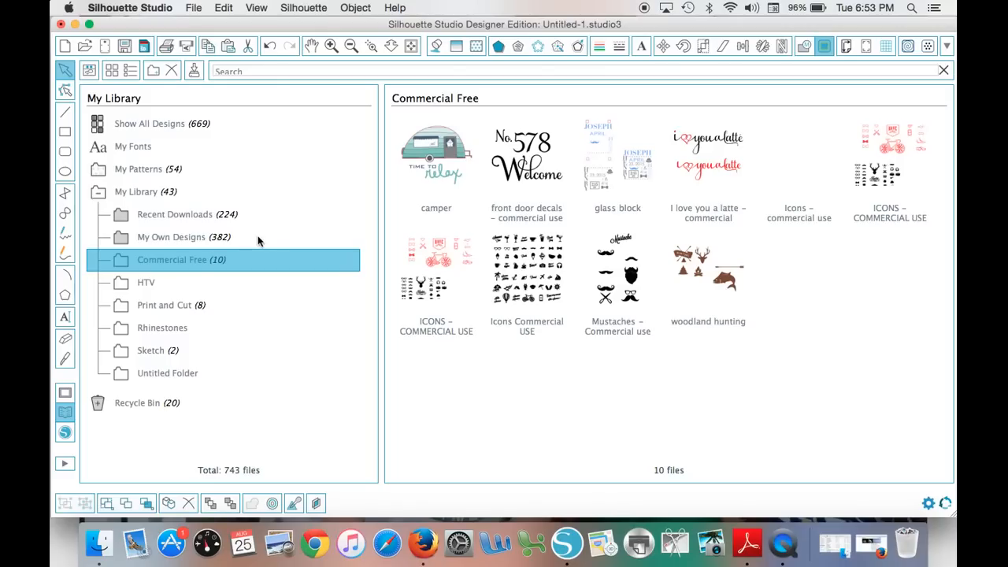
mouse_move(510, 176)
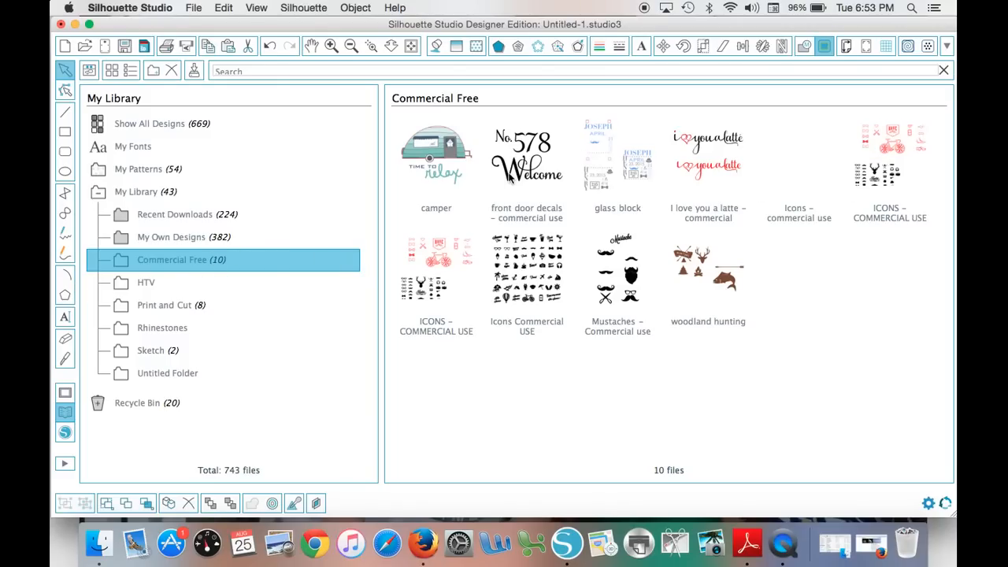
left_click(526, 271)
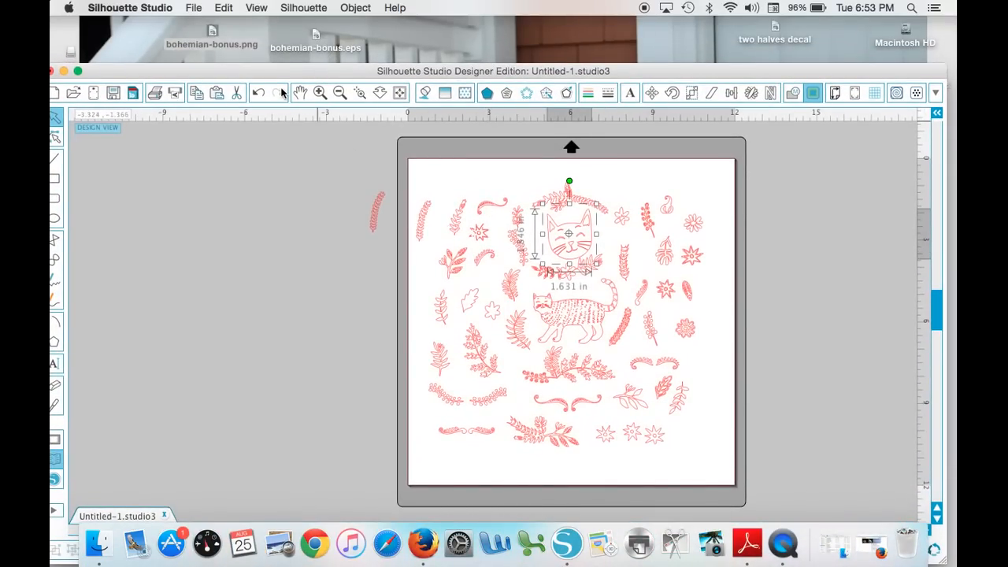
left_click(211, 44)
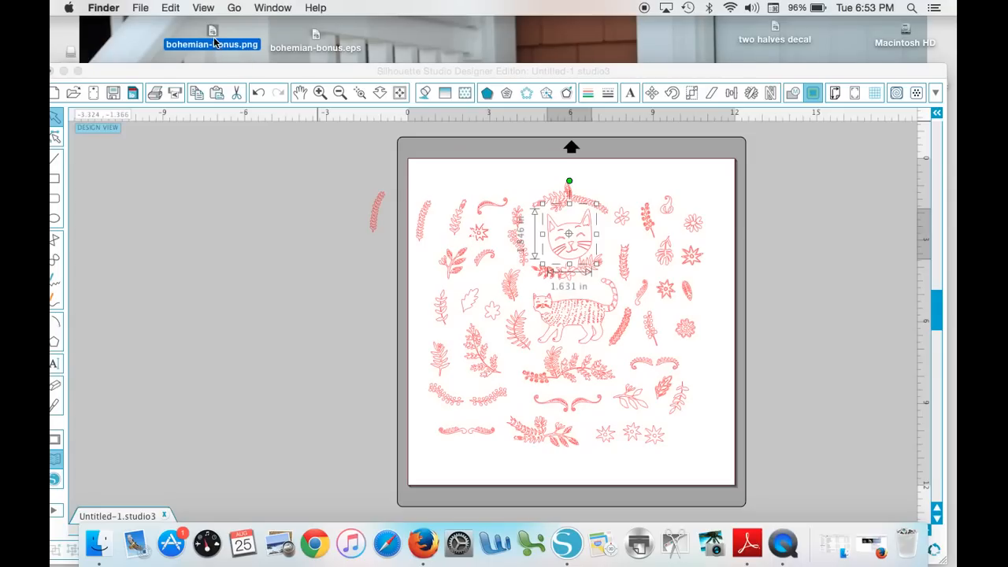
left_click(629, 370)
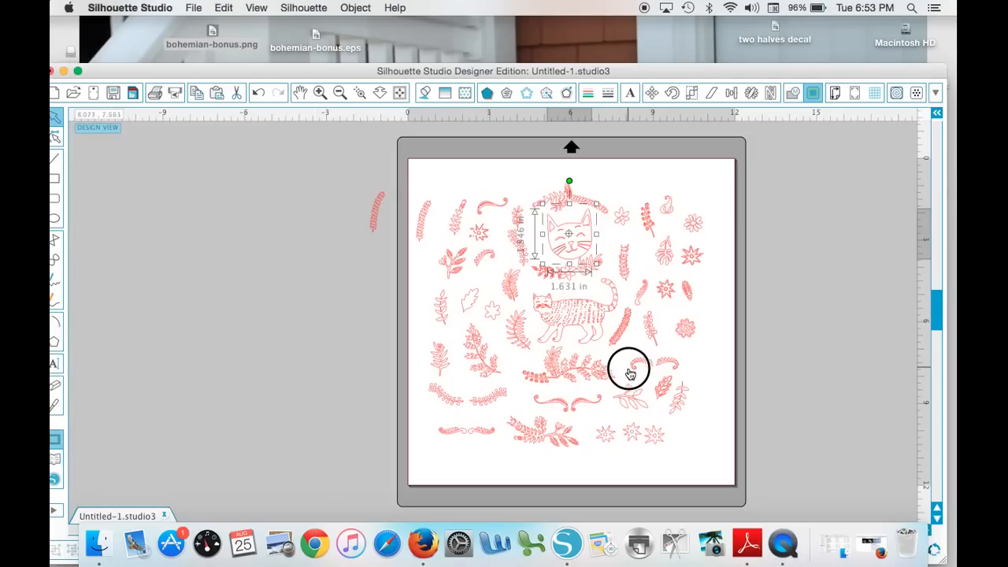
mouse_move(353, 63)
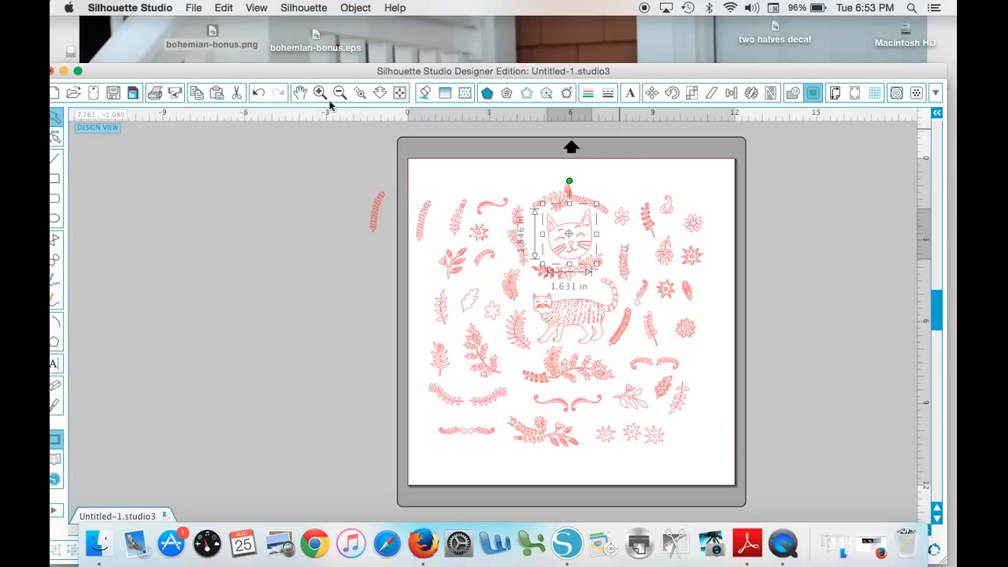
mouse_move(394, 60)
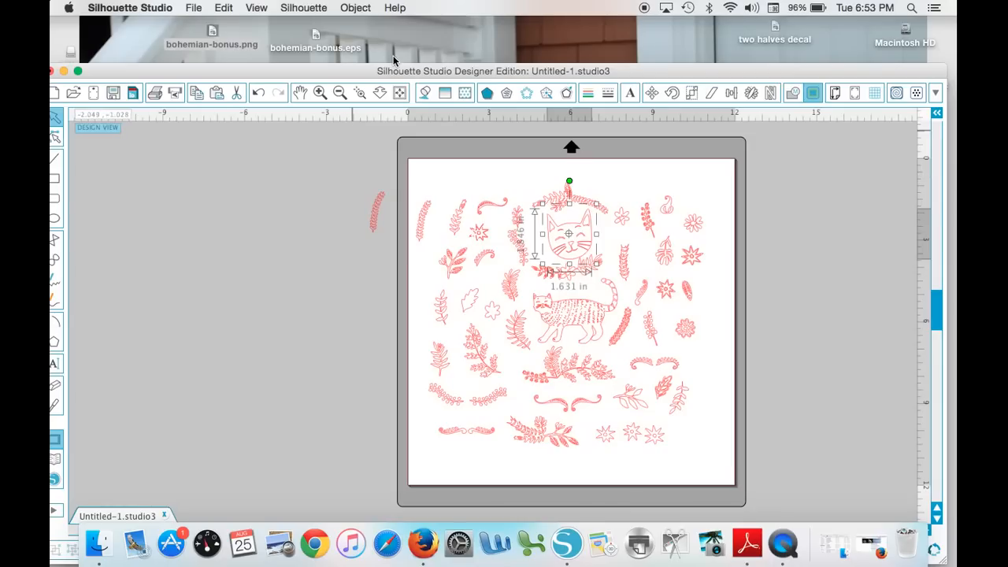
mouse_move(372, 193)
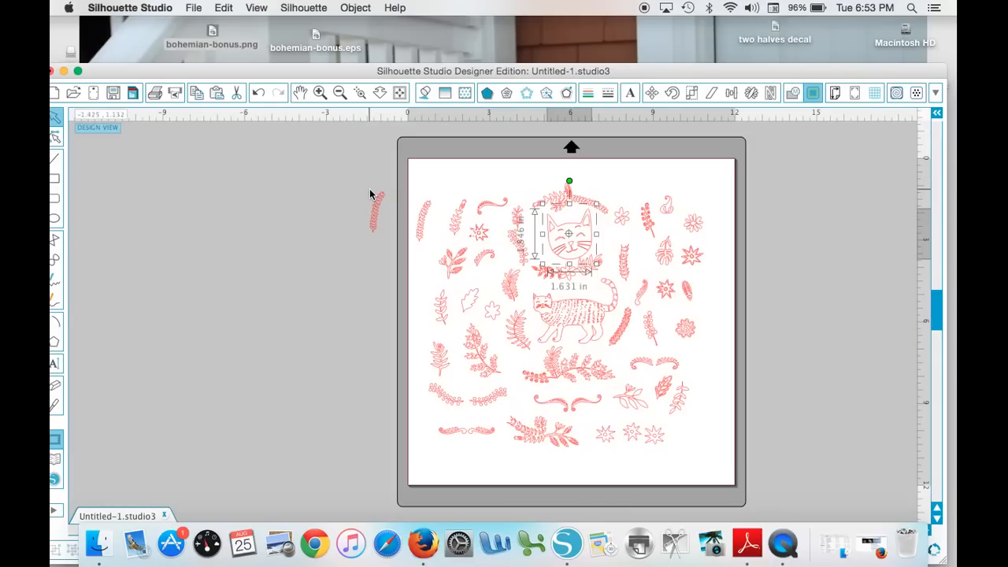
mouse_move(364, 114)
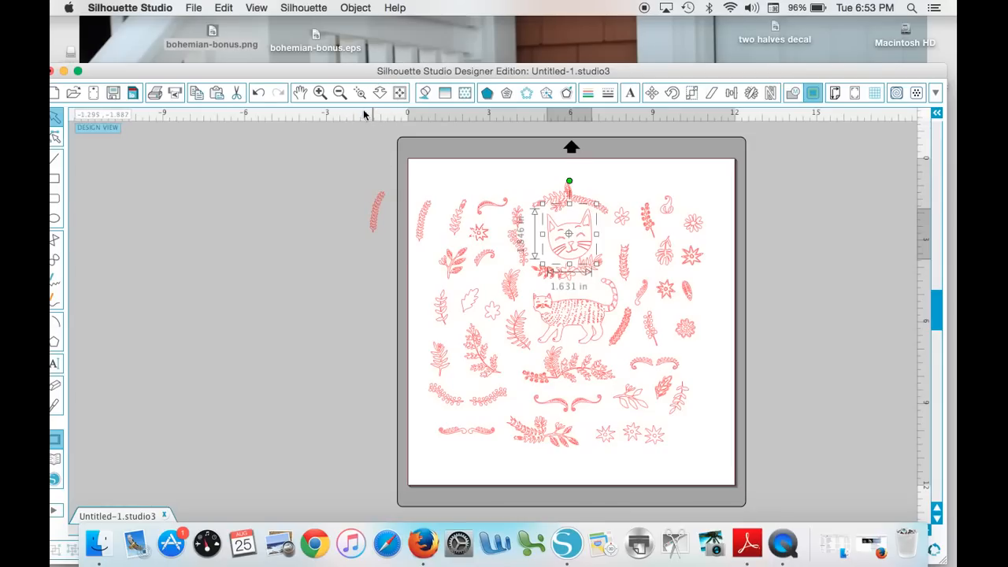
mouse_move(374, 75)
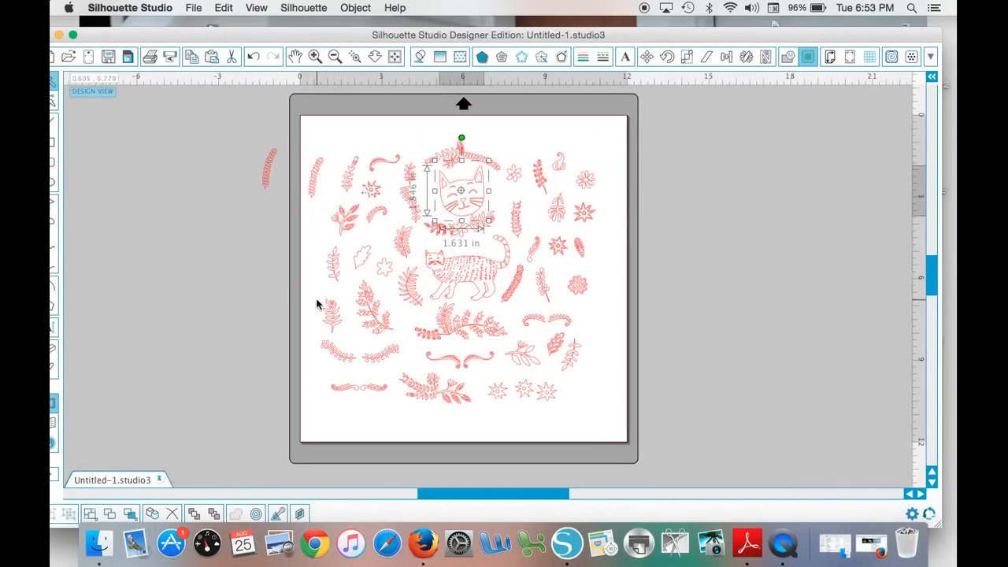
mouse_move(265, 233)
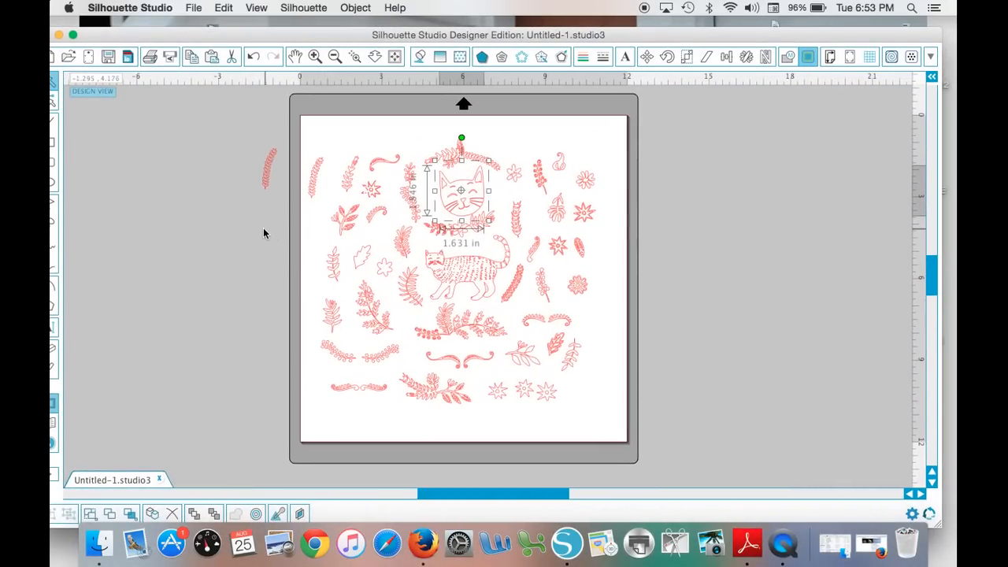